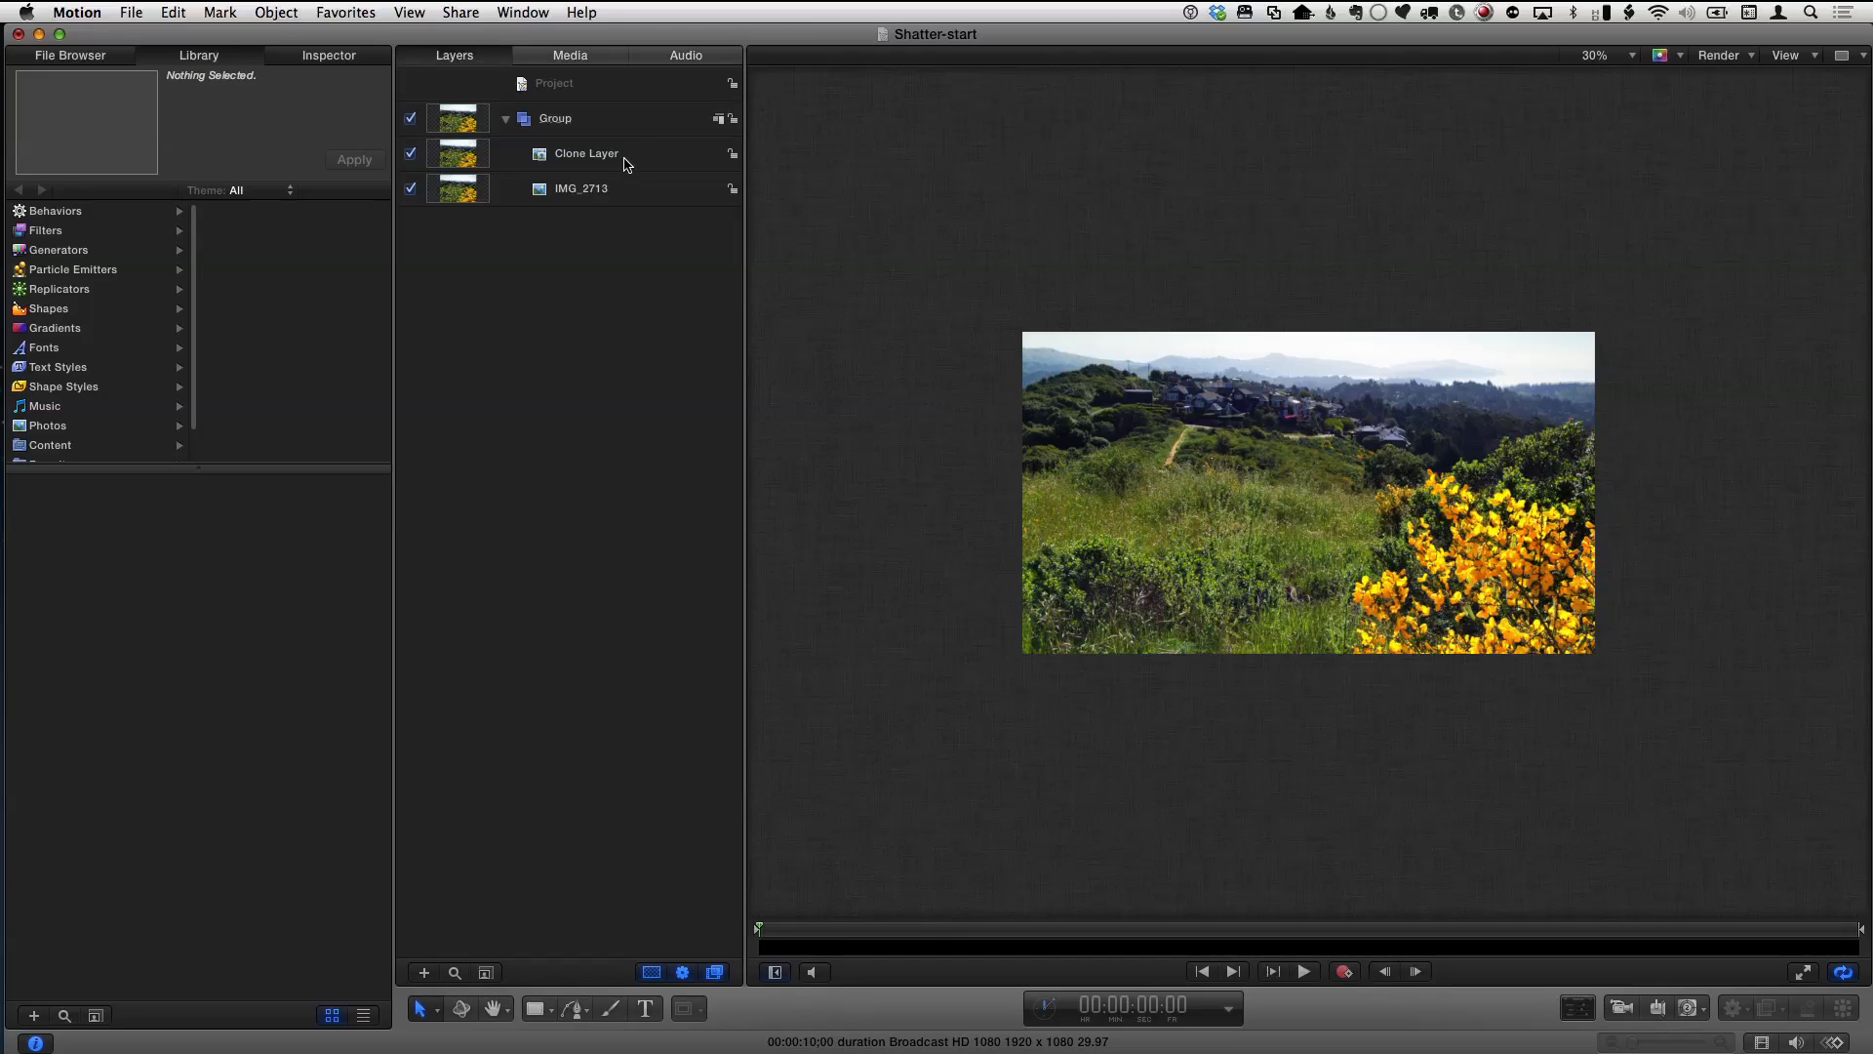
- Select Clone Layer, choose Bezier Mask, and place the first shard's corners over the village and hills
click(586, 152)
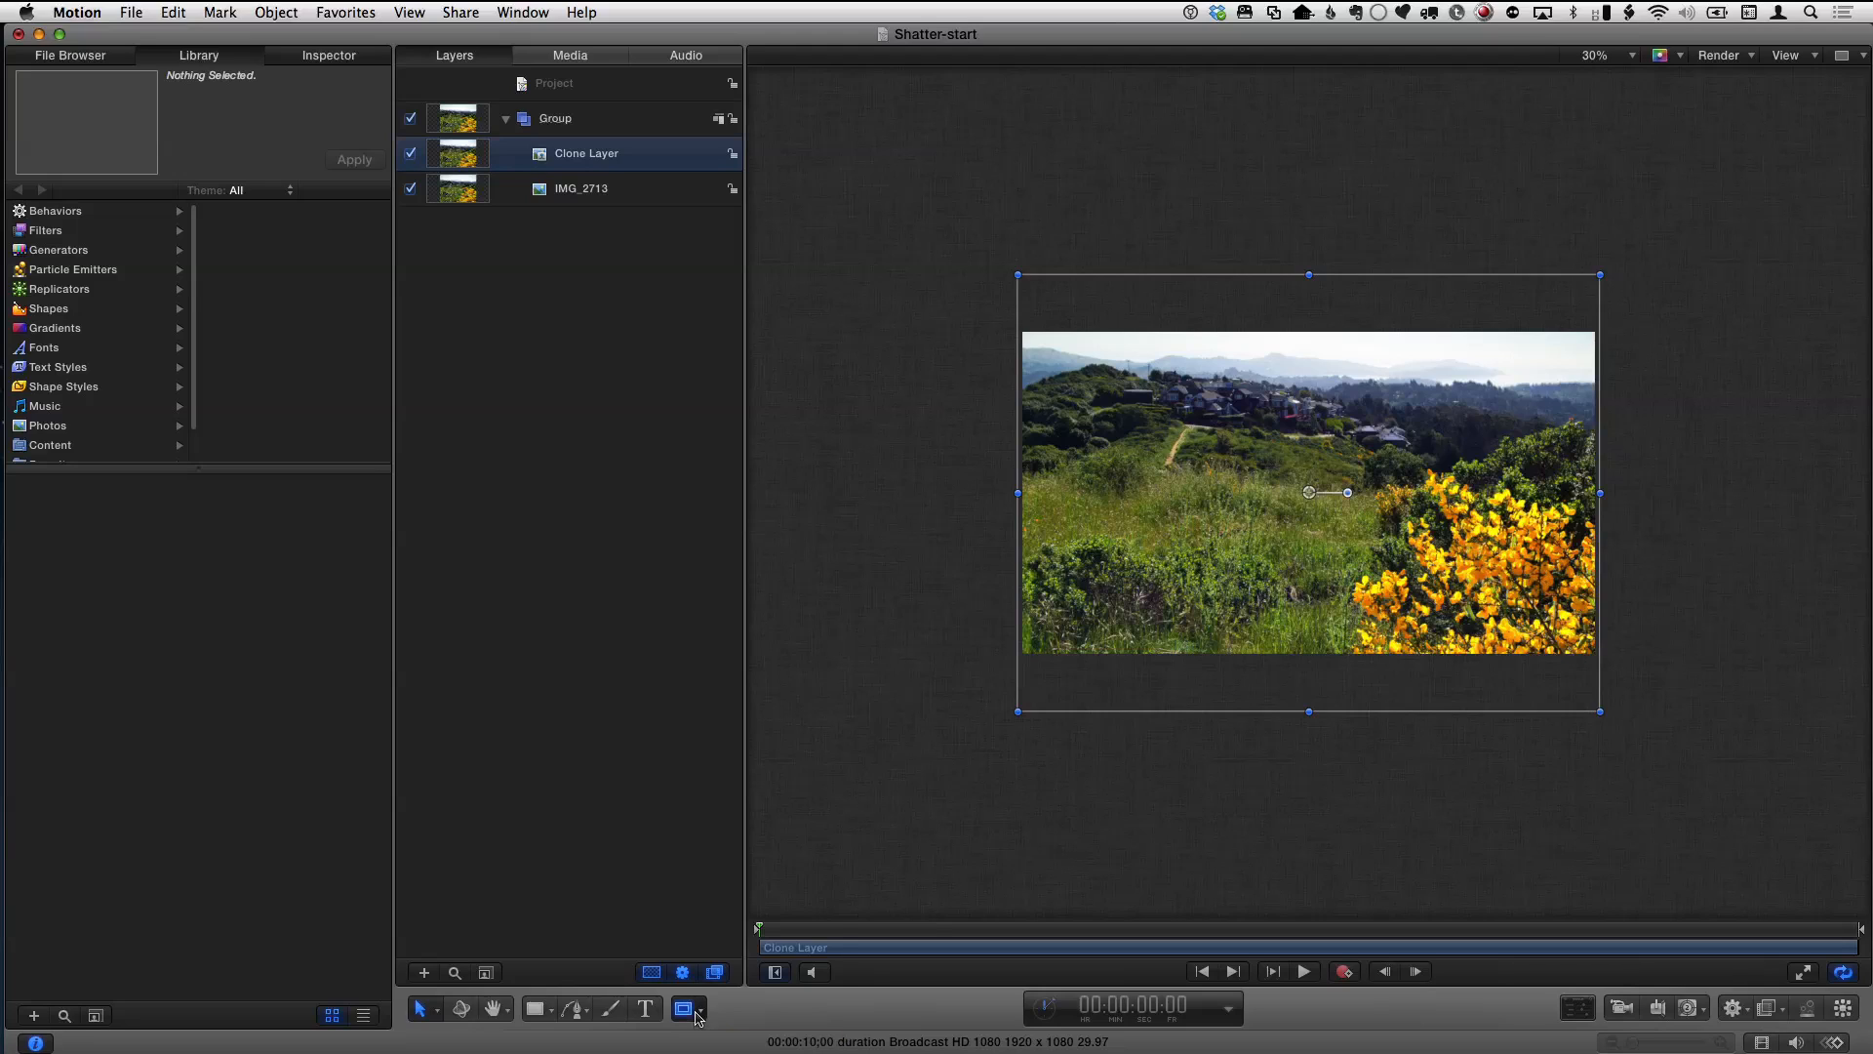
click(686, 1007)
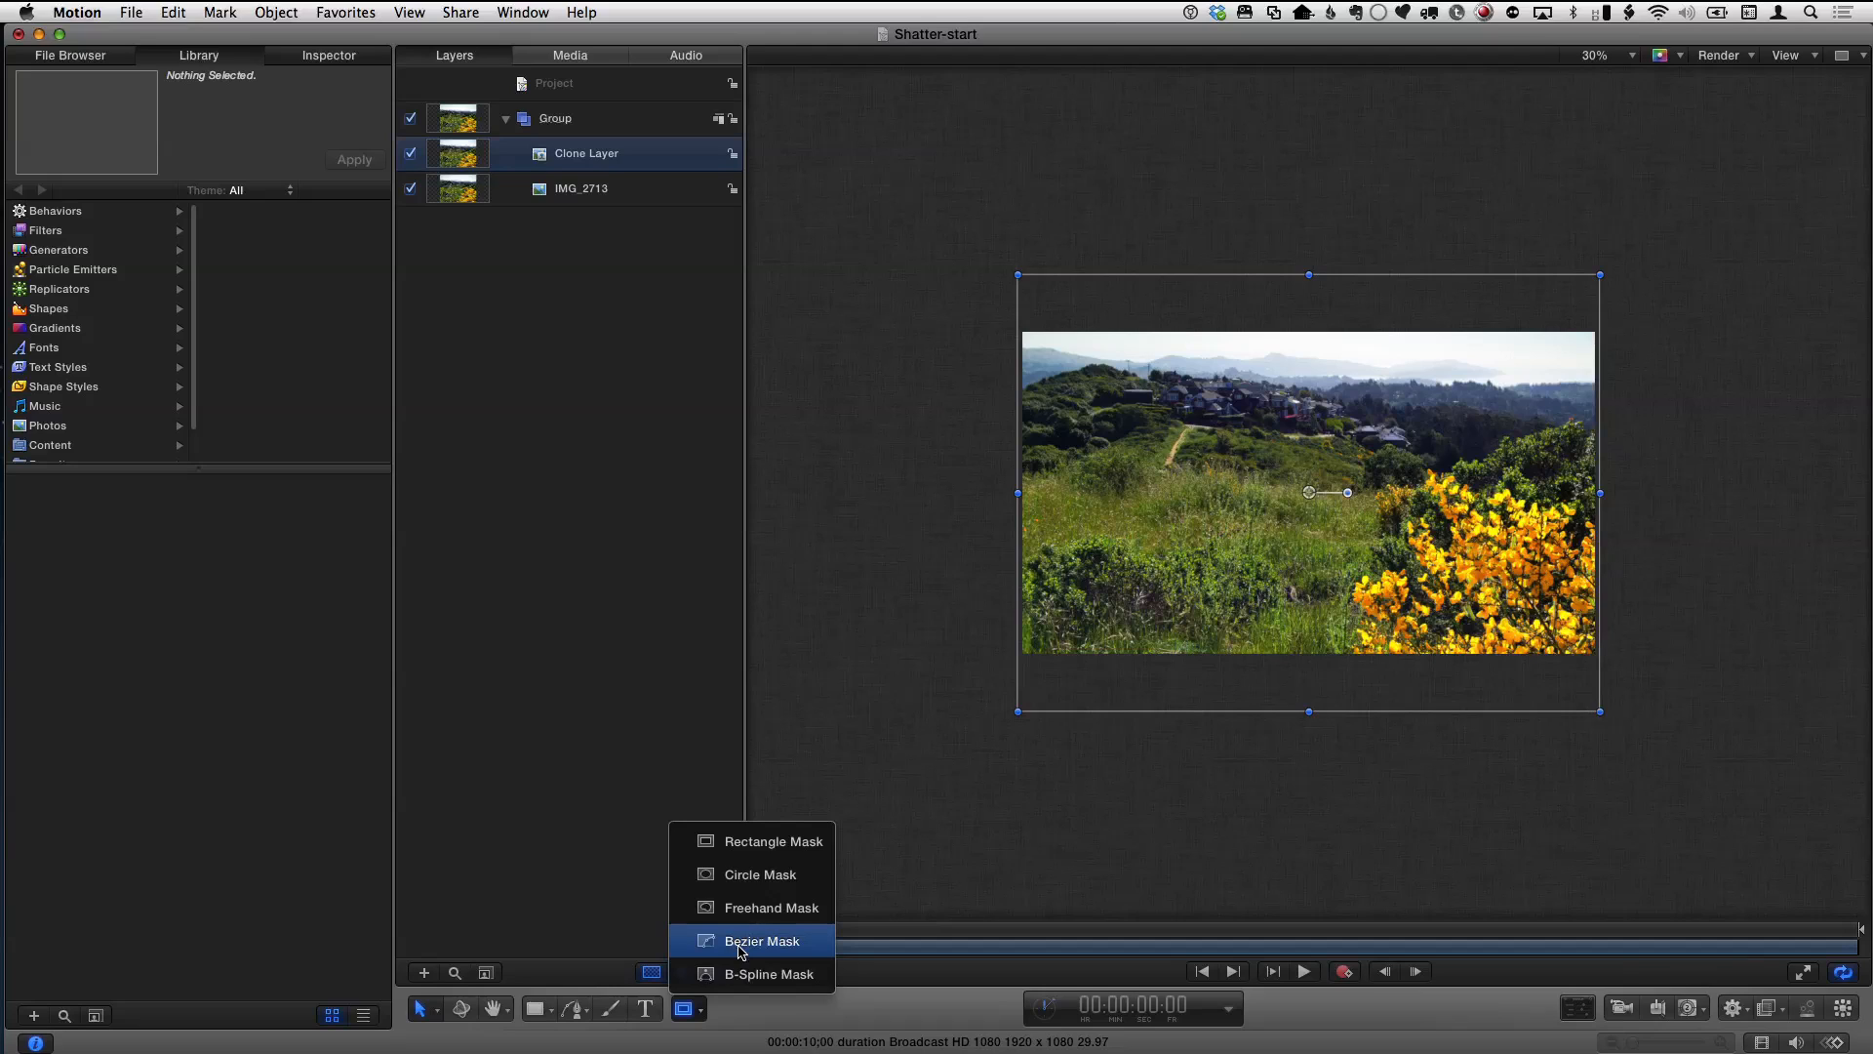
click(762, 941)
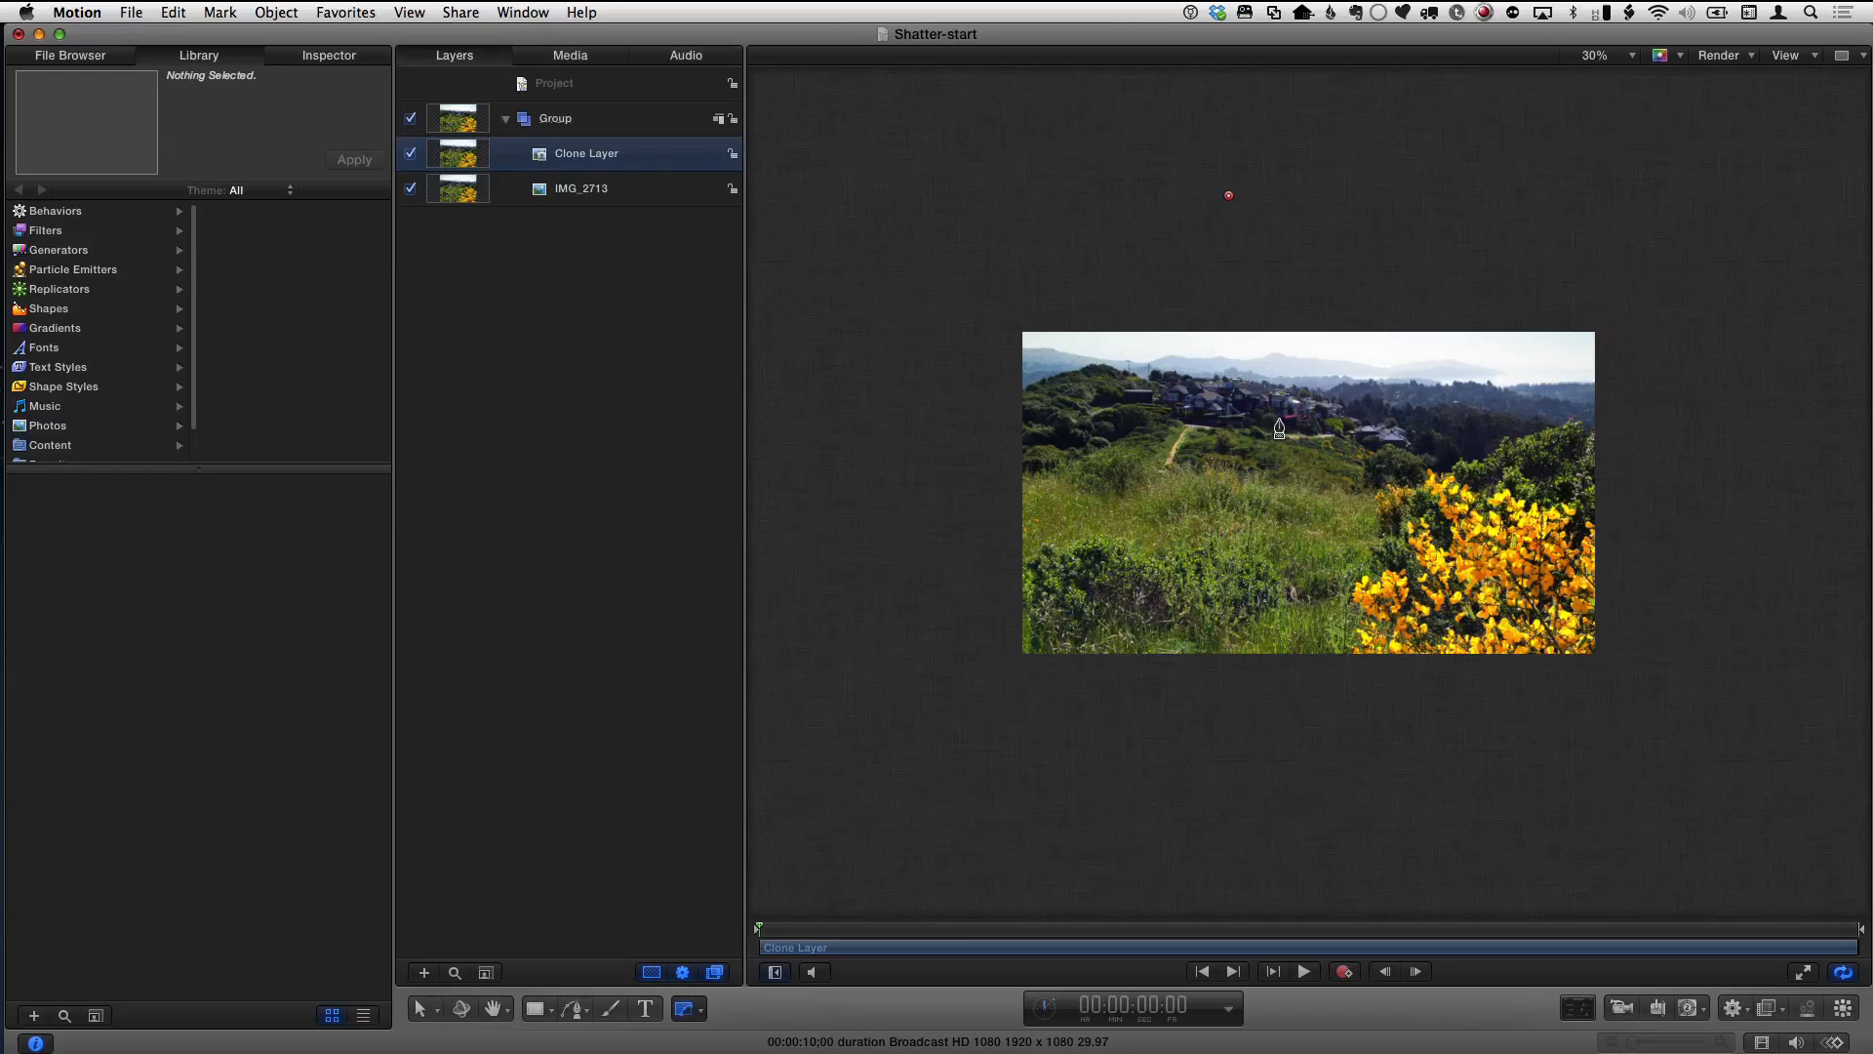
drag(1227, 195, 1282, 467)
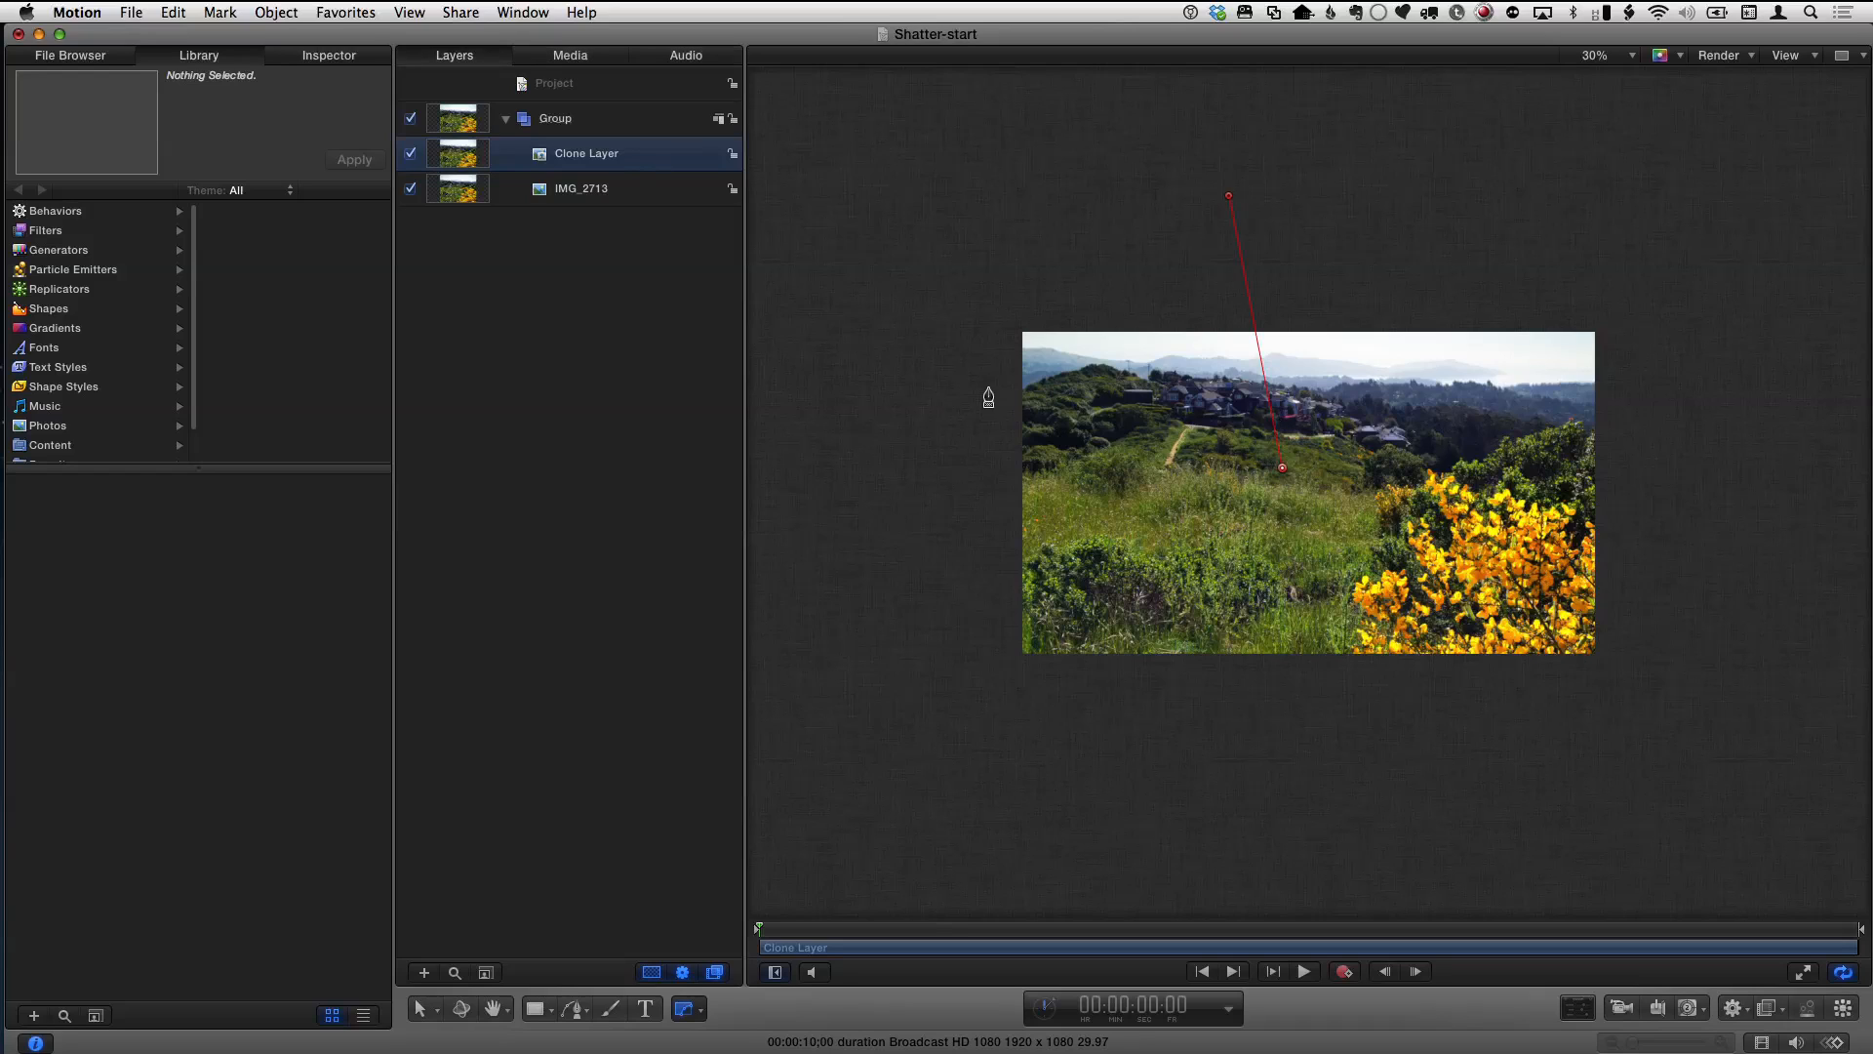
mouse_move(1097, 427)
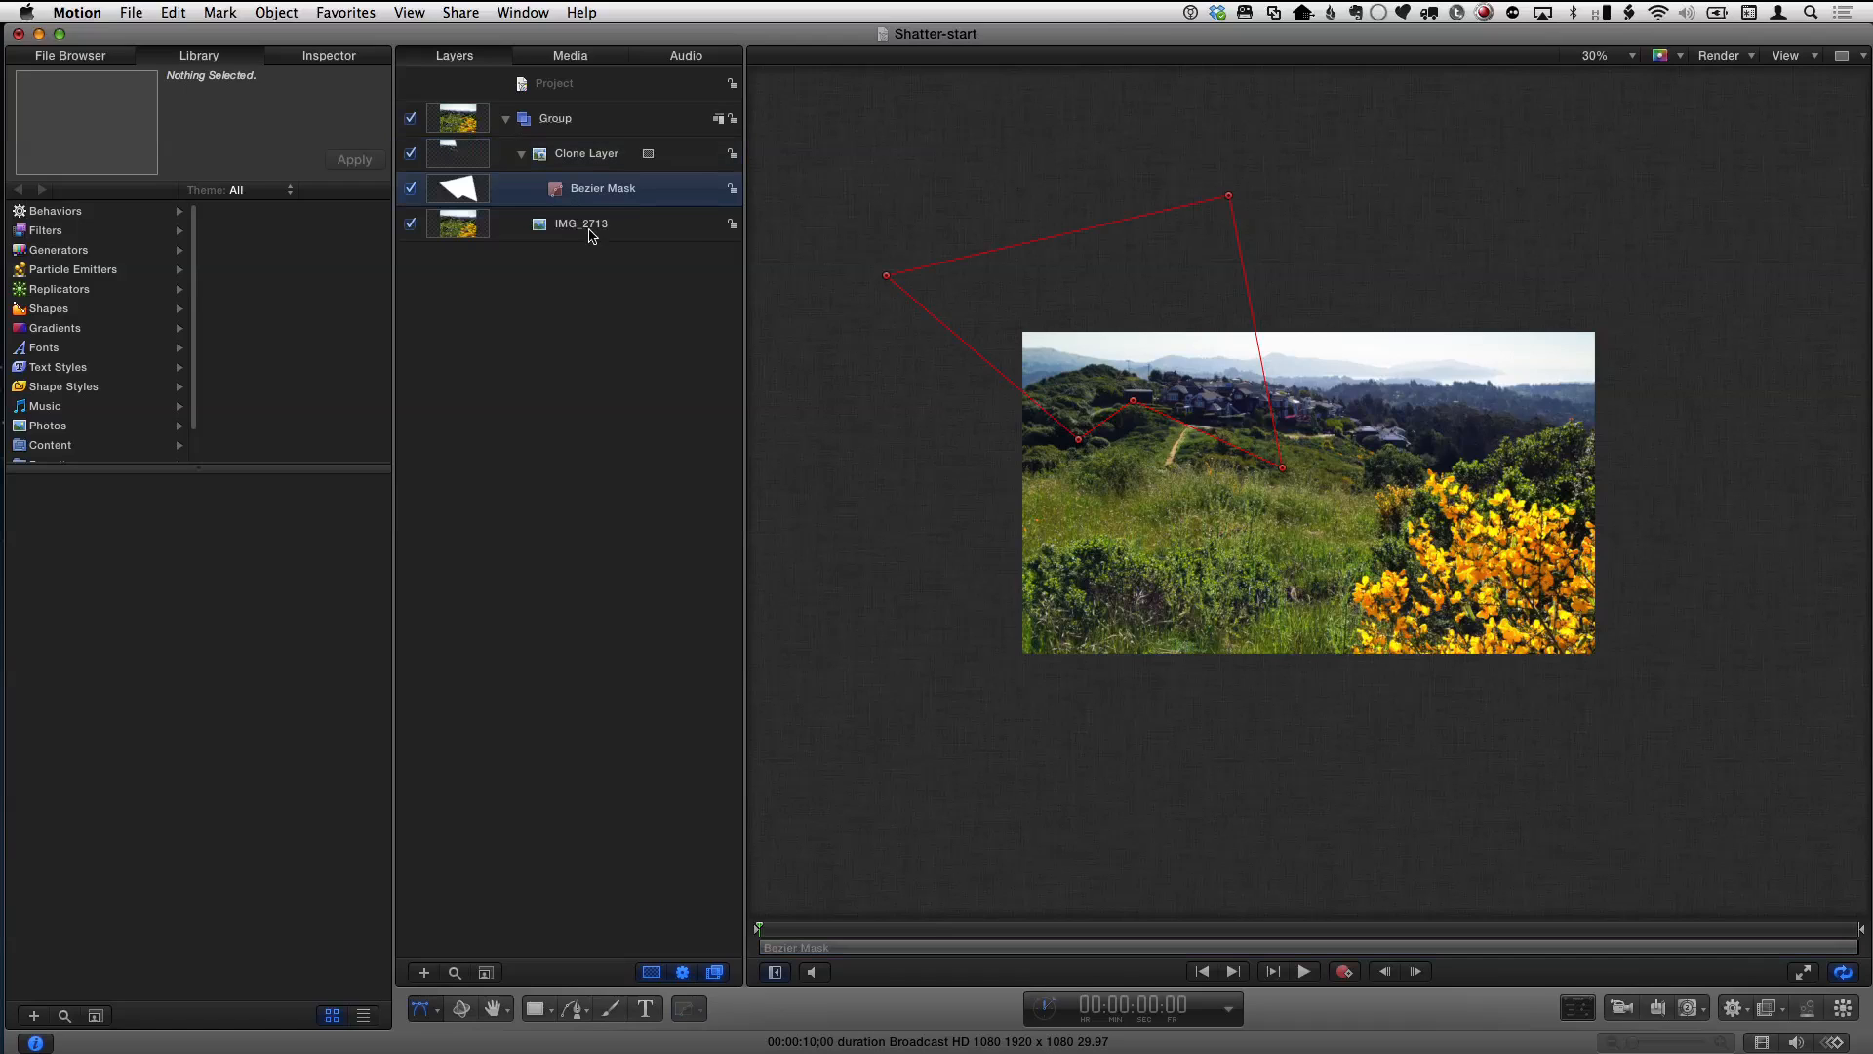
- Clone the photo again for Clone Layers 1 and 2, outlining and closing the second and third shards
click(582, 222)
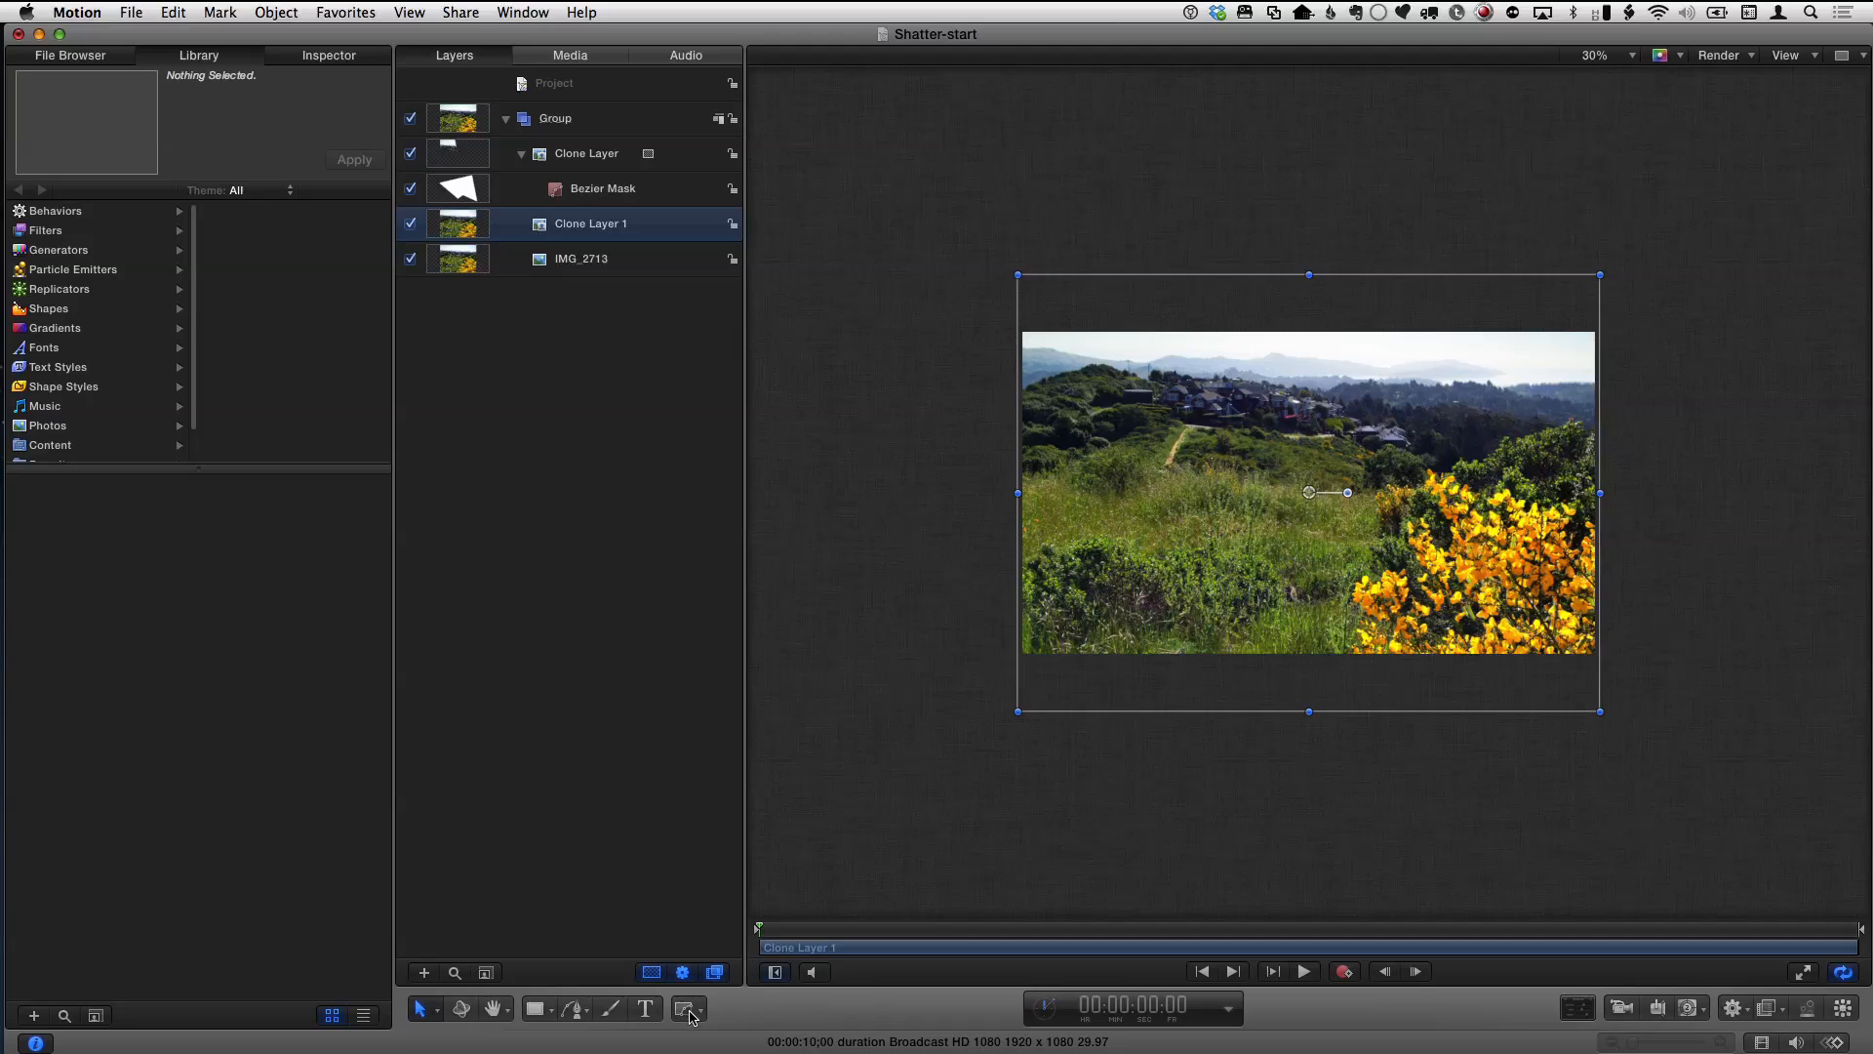
mouse_move(689, 1009)
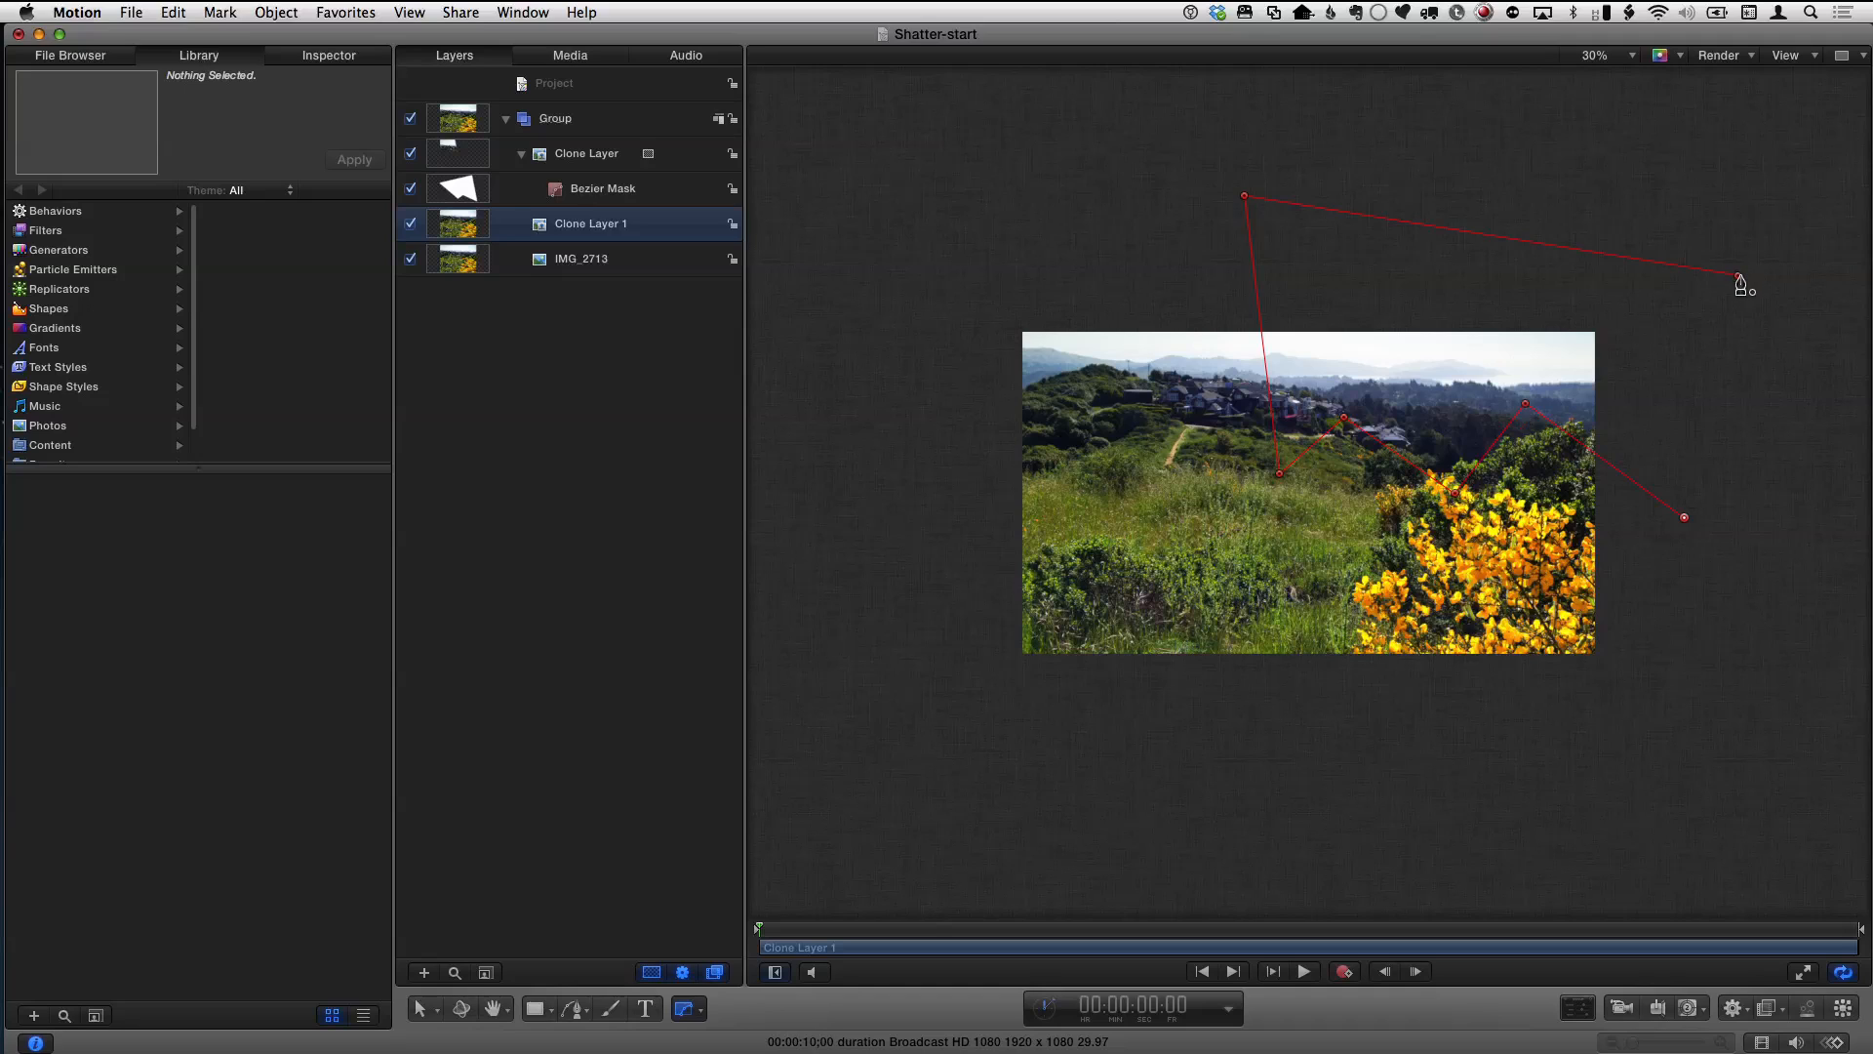
click(581, 294)
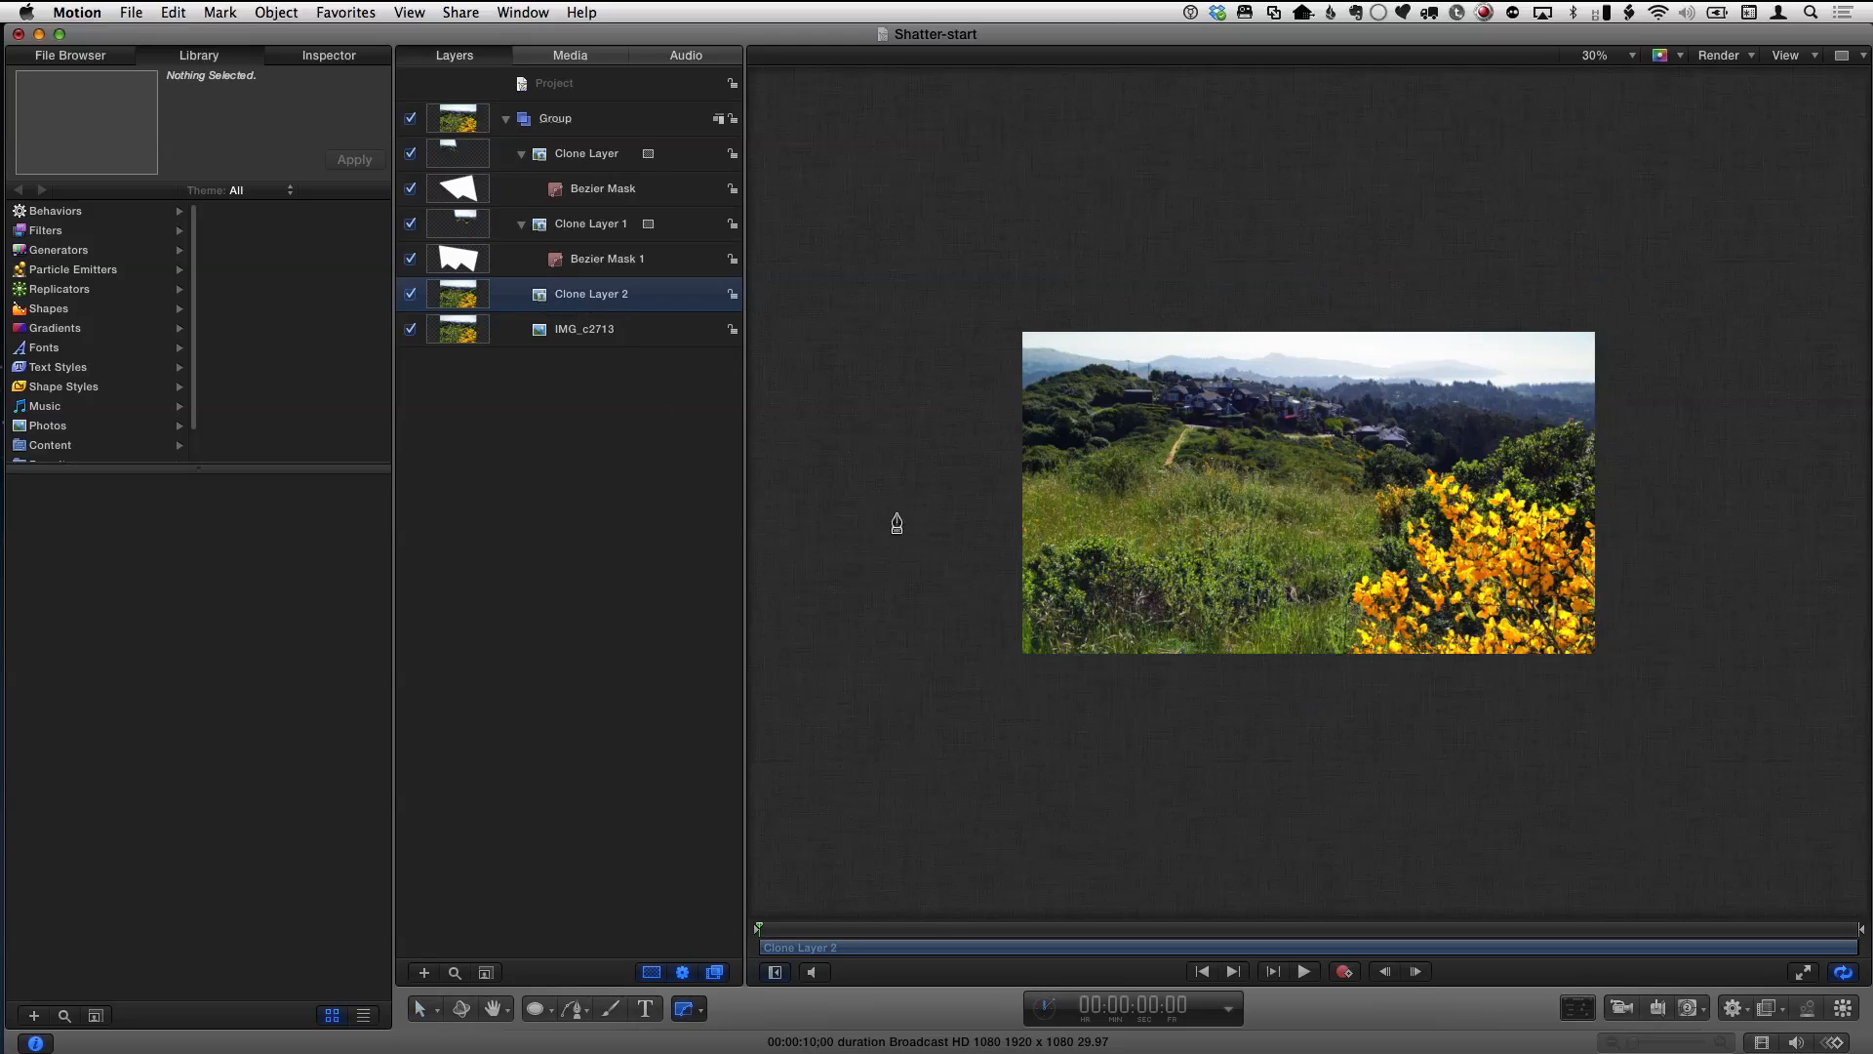
drag(896, 513, 1137, 531)
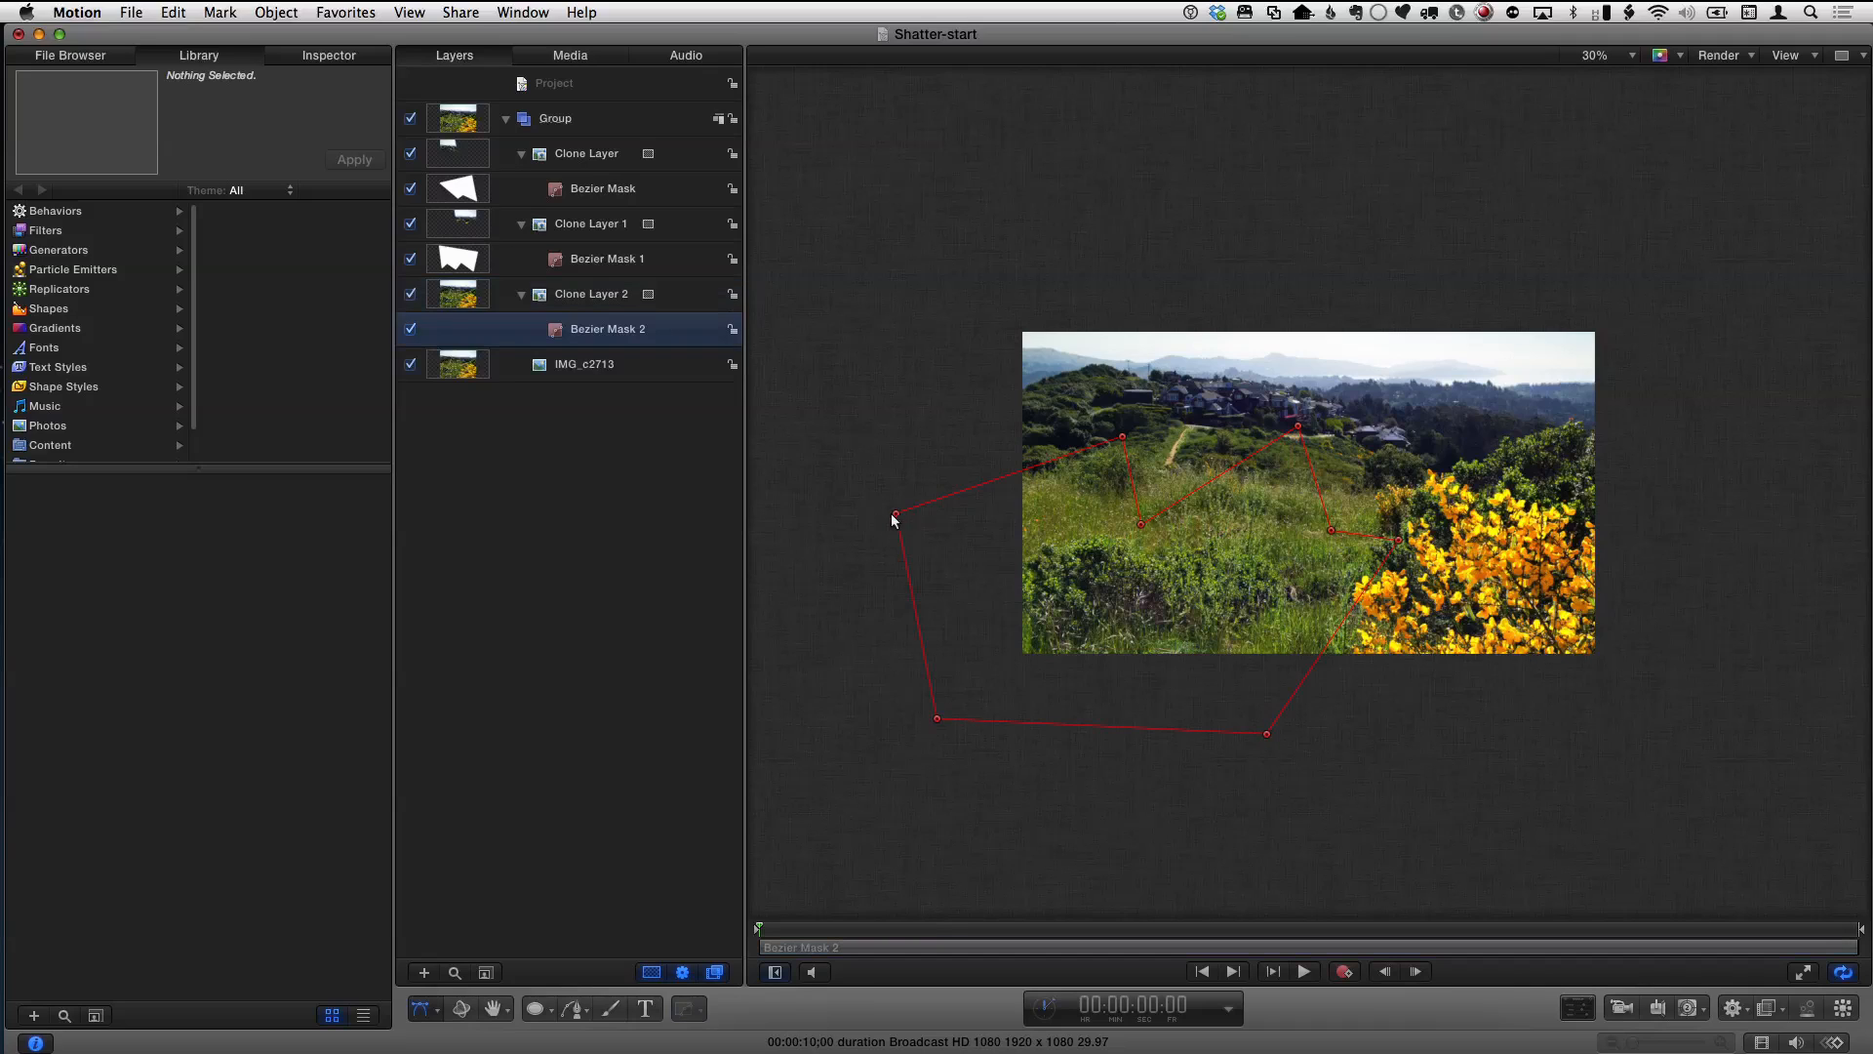
click(583, 365)
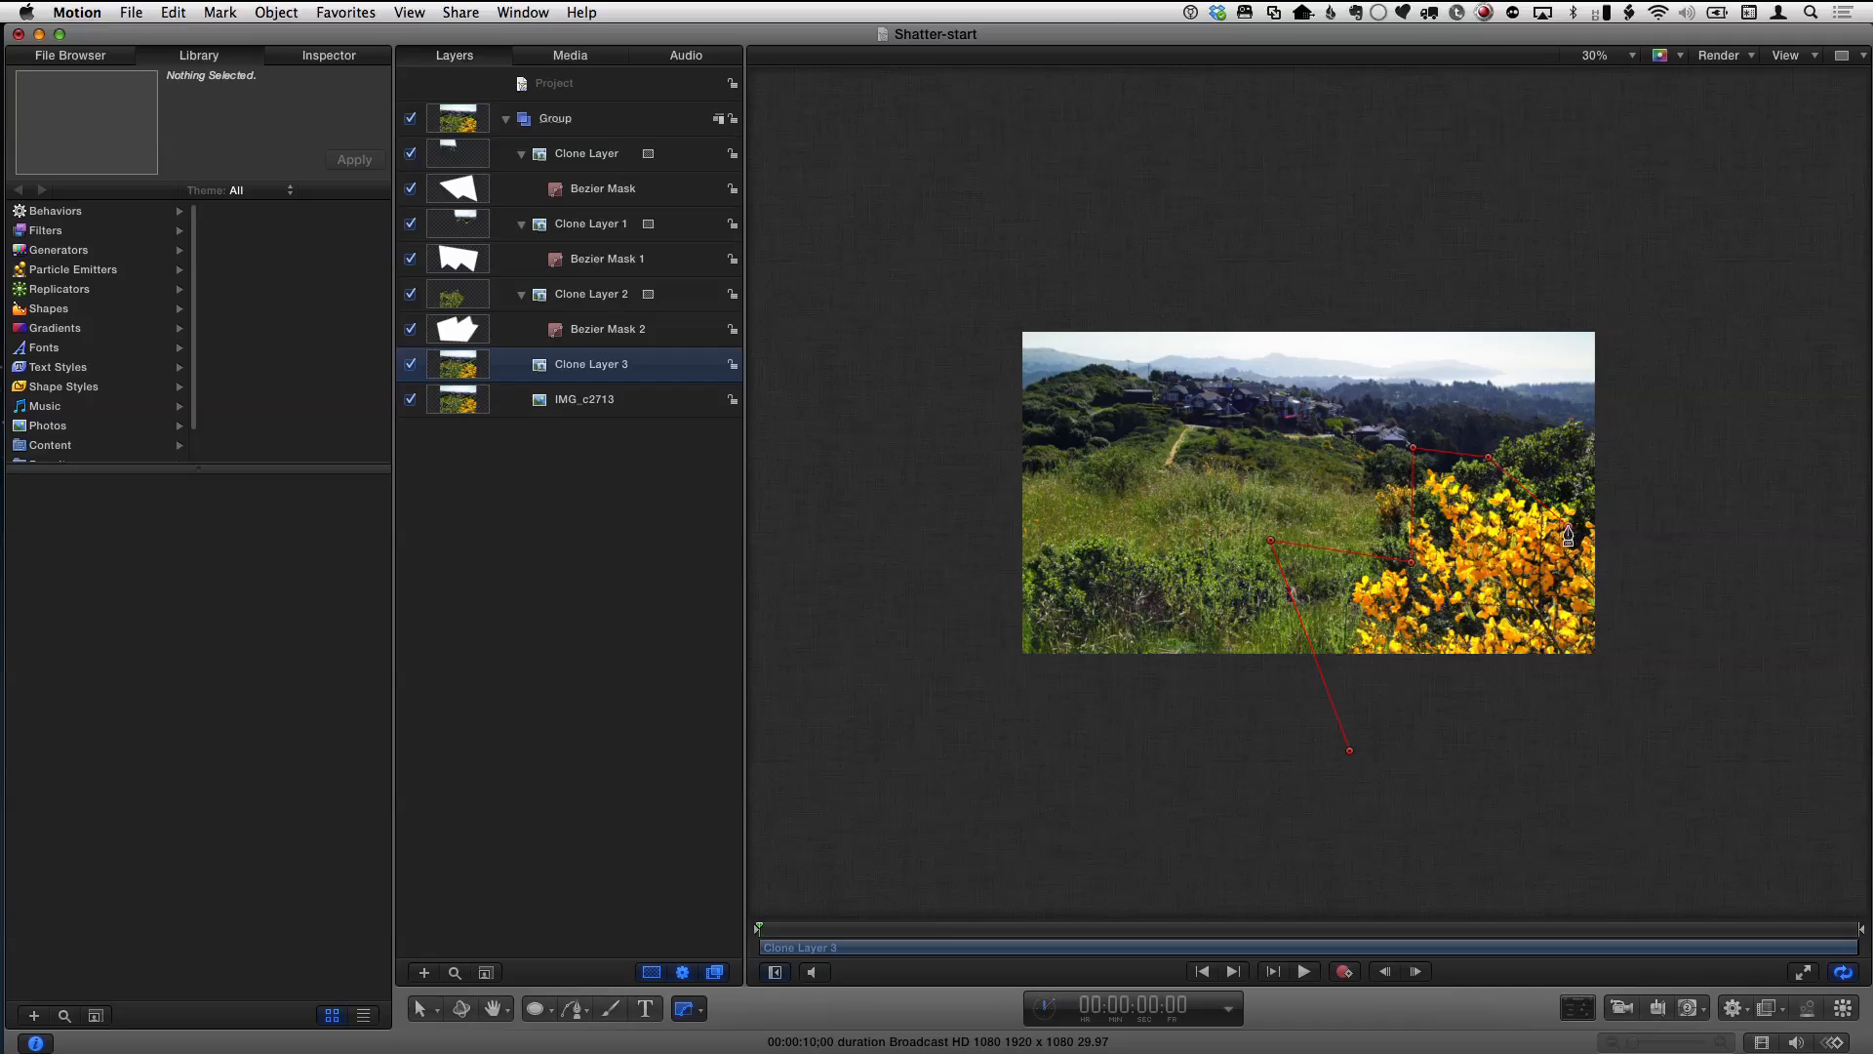
- Finish the fourth shard on Clone Layer 3, then review Bezier Mask and Bezier Mask 1 outlines
drag(1571, 539, 1705, 662)
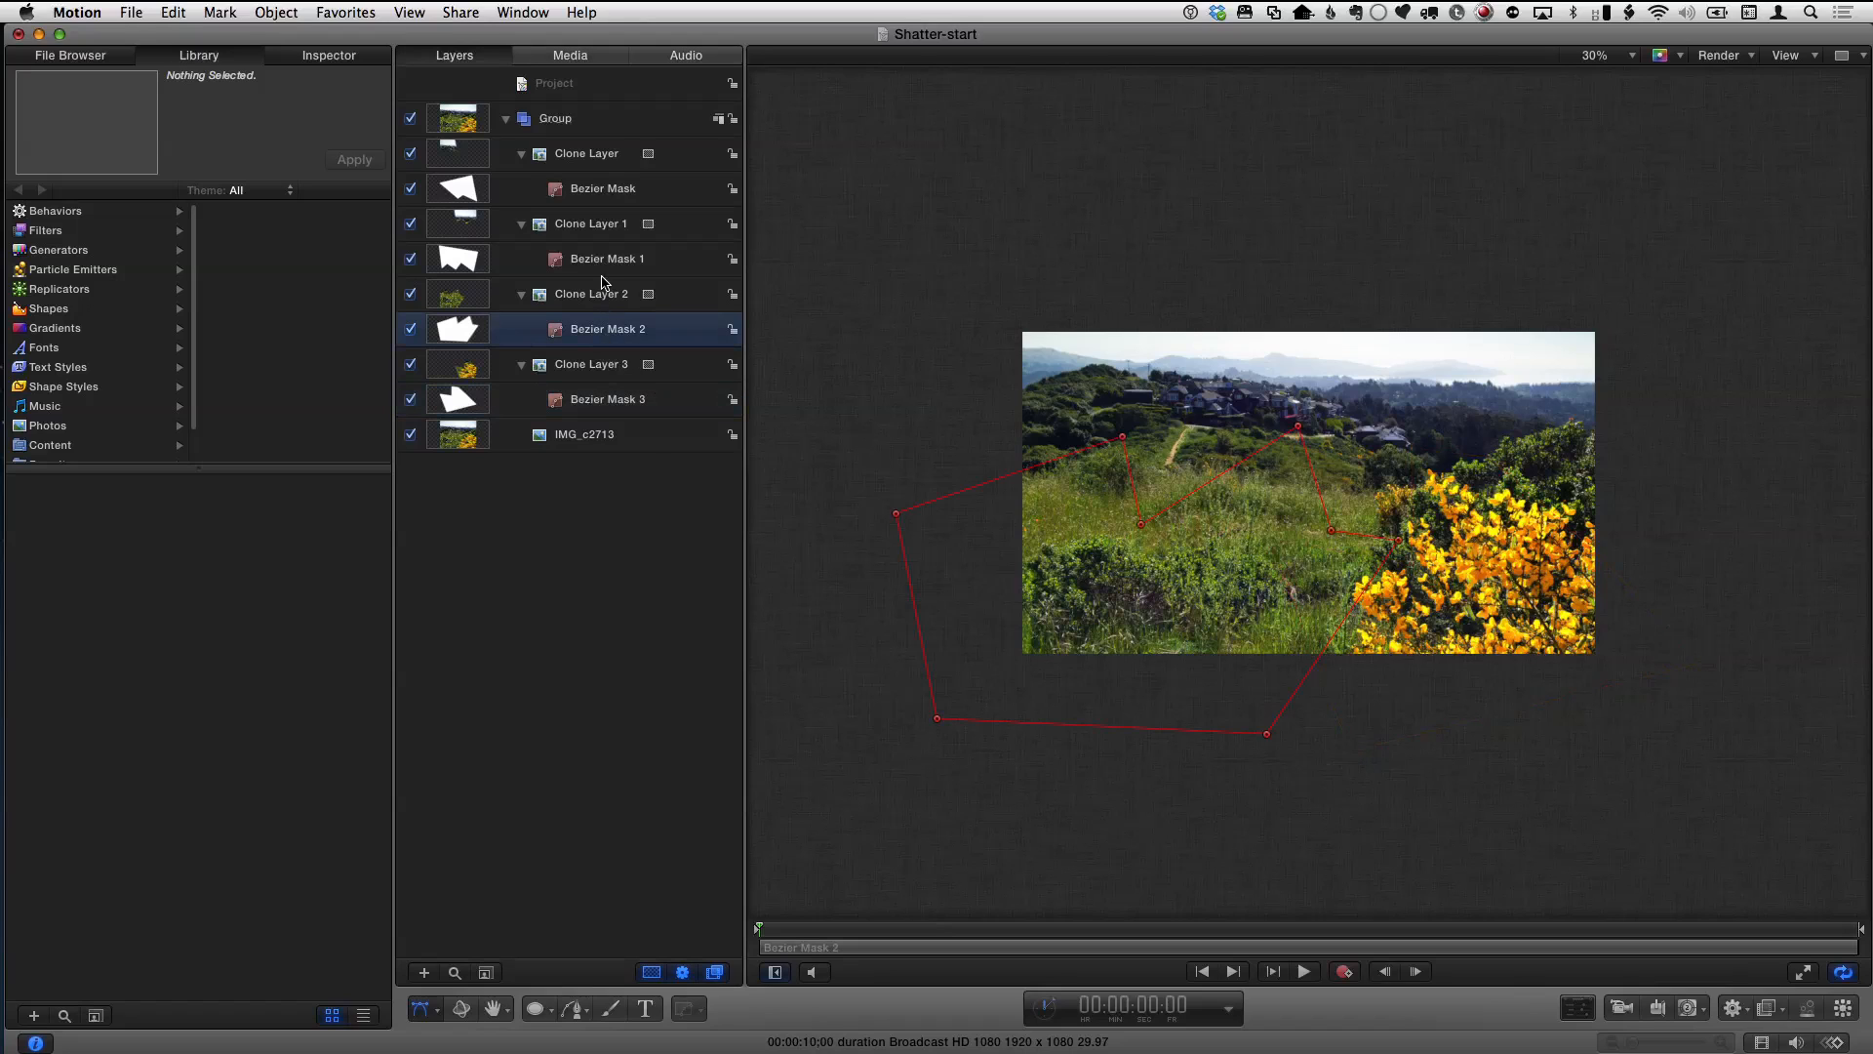
click(603, 187)
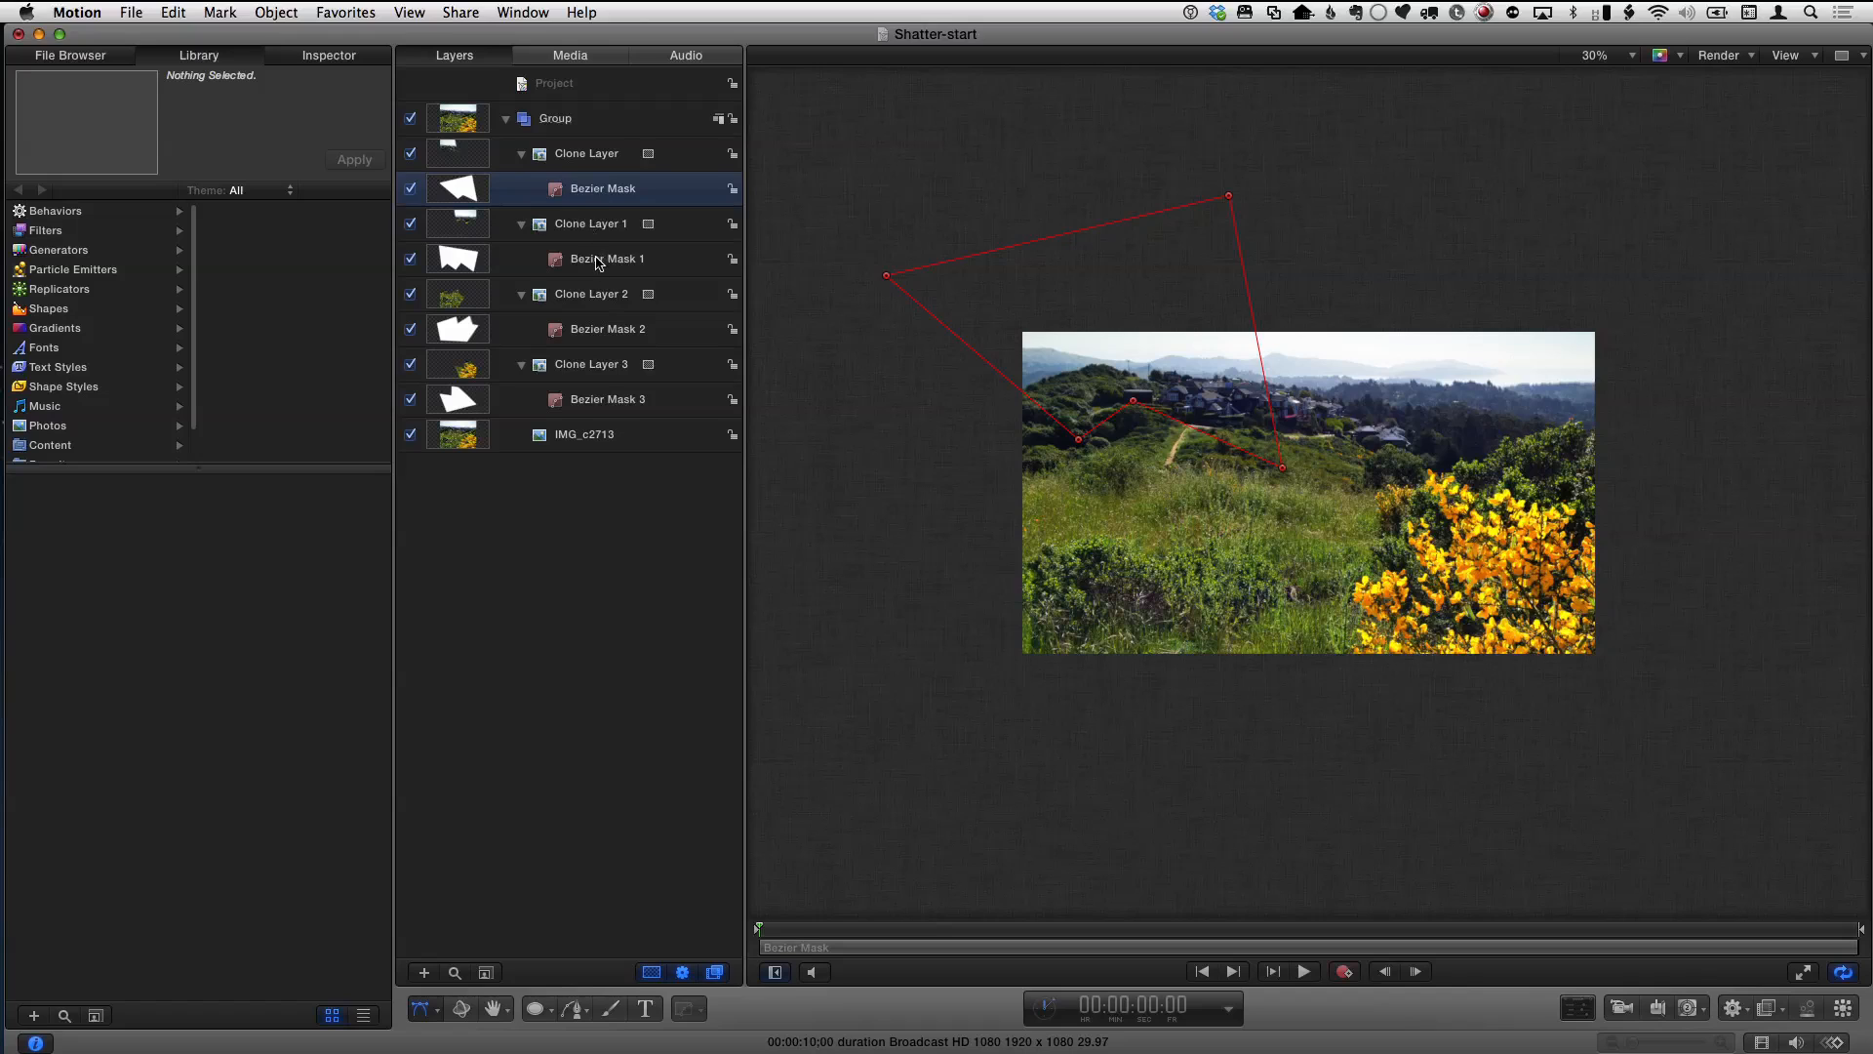
click(607, 258)
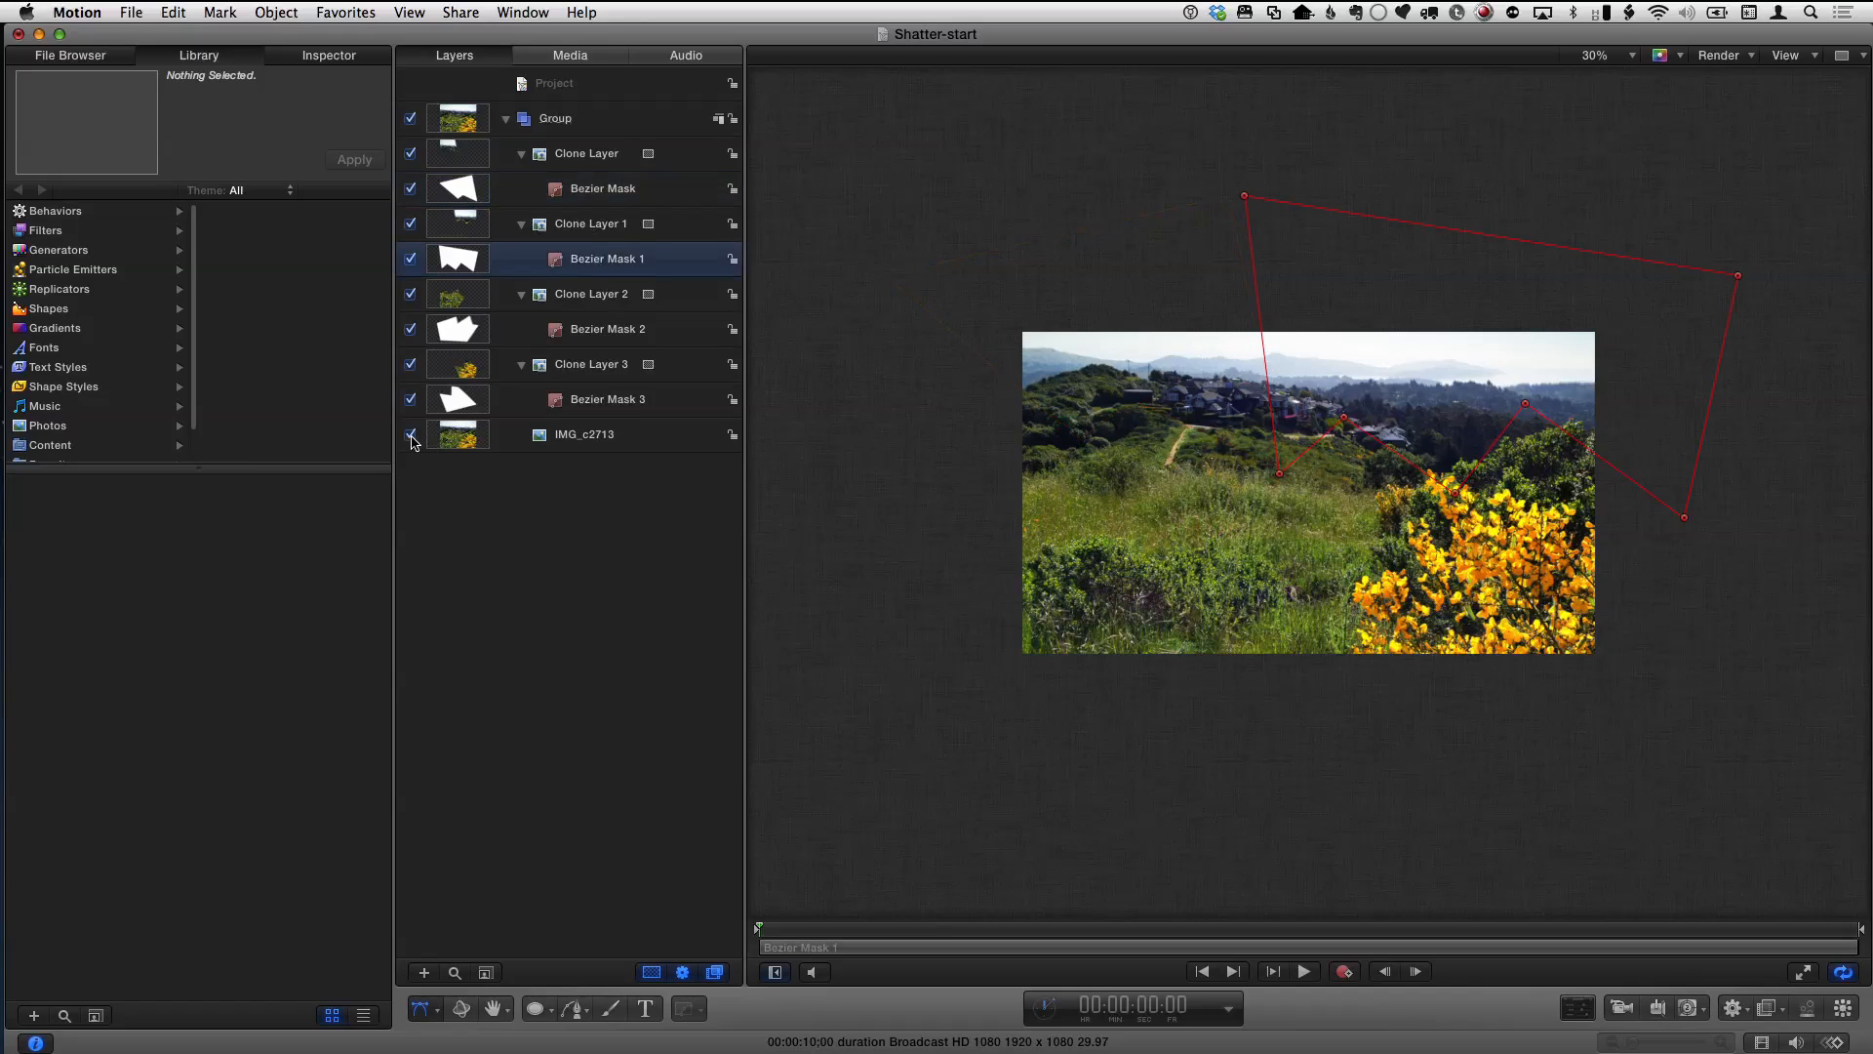
- Hide IMG_2713 to expose black gaps and stretch a shard corner upward to cover one
click(410, 433)
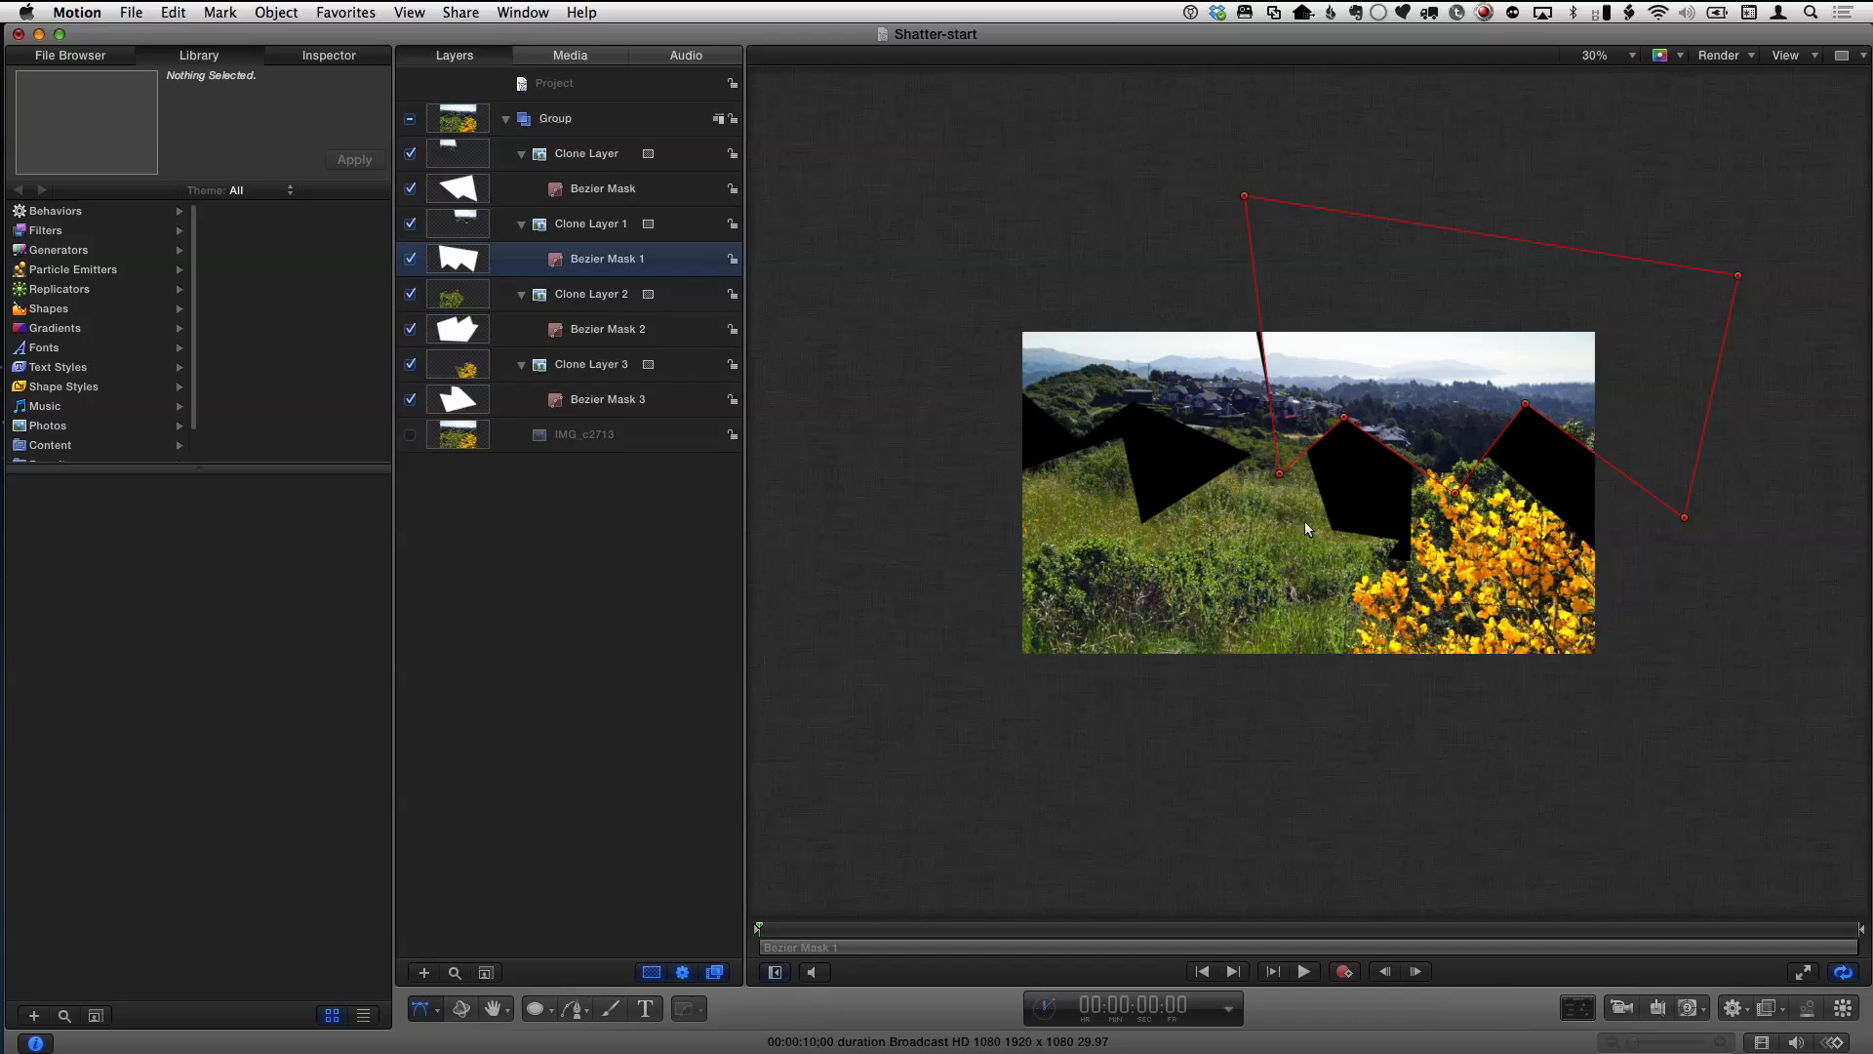
mouse_move(1364, 552)
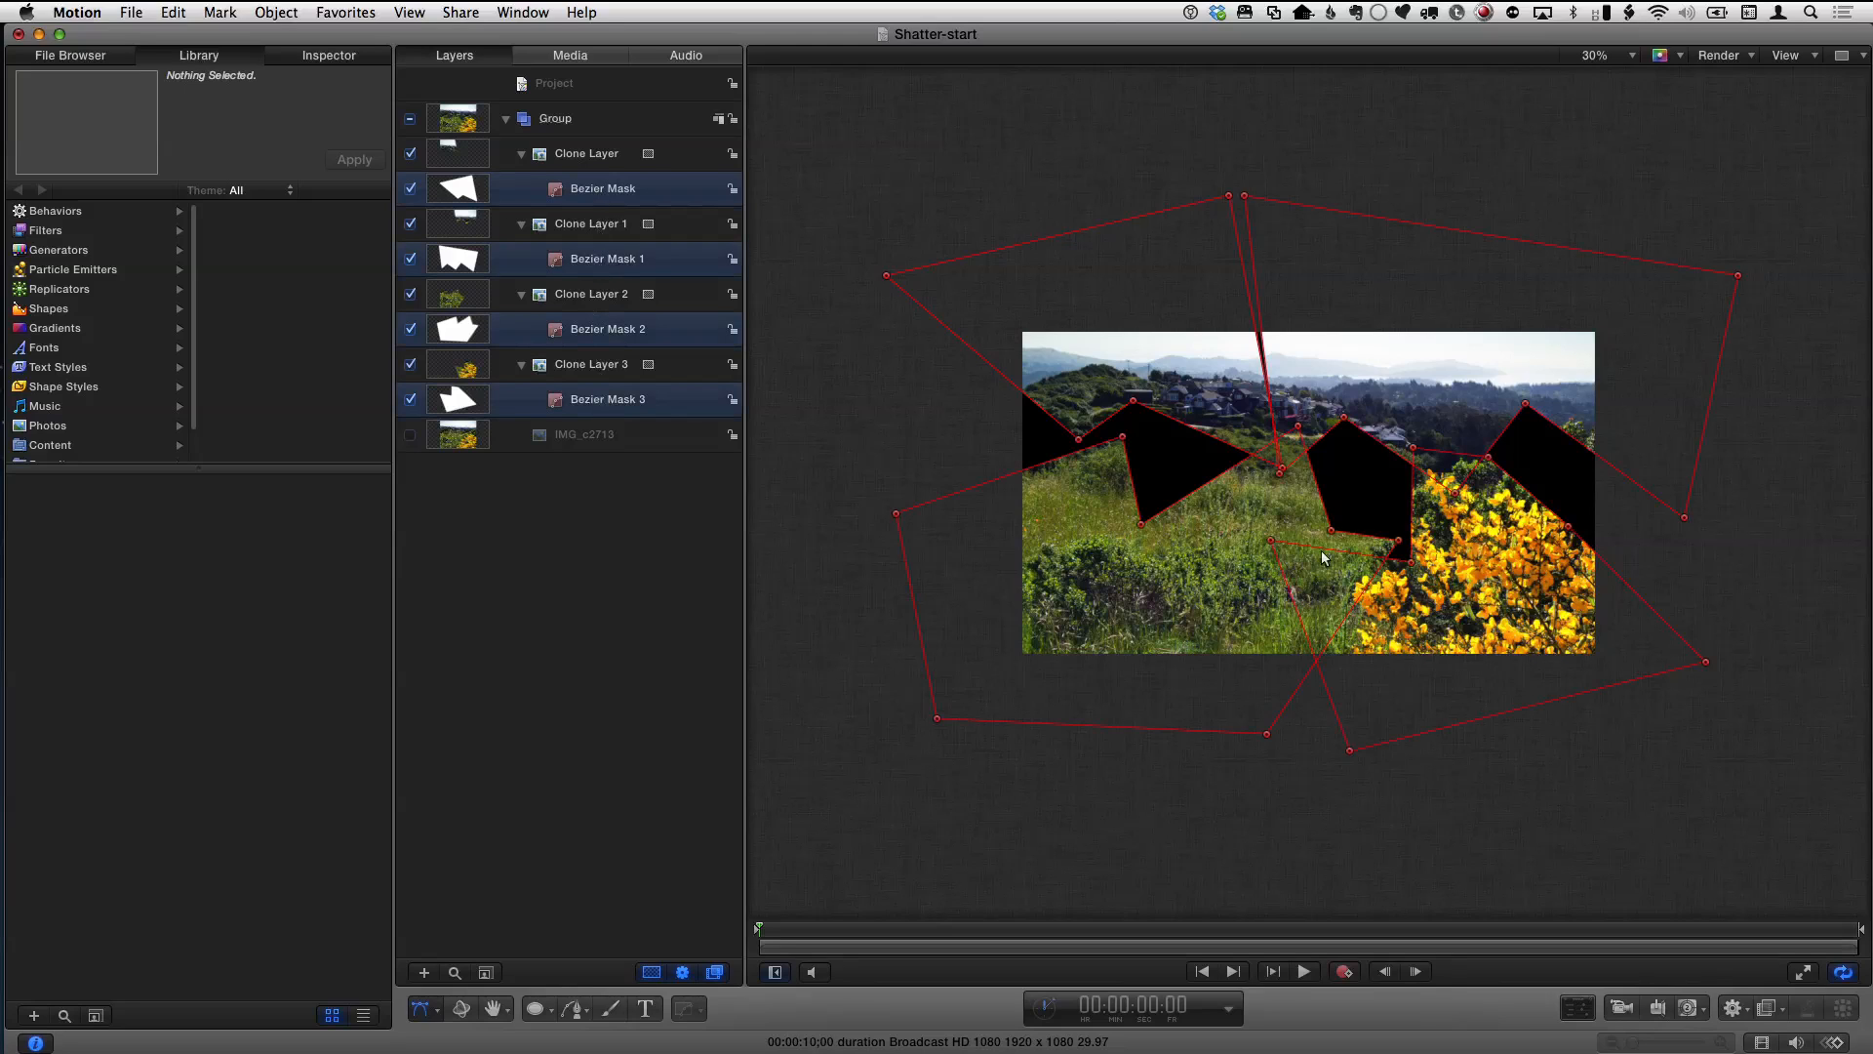
mouse_move(1077, 445)
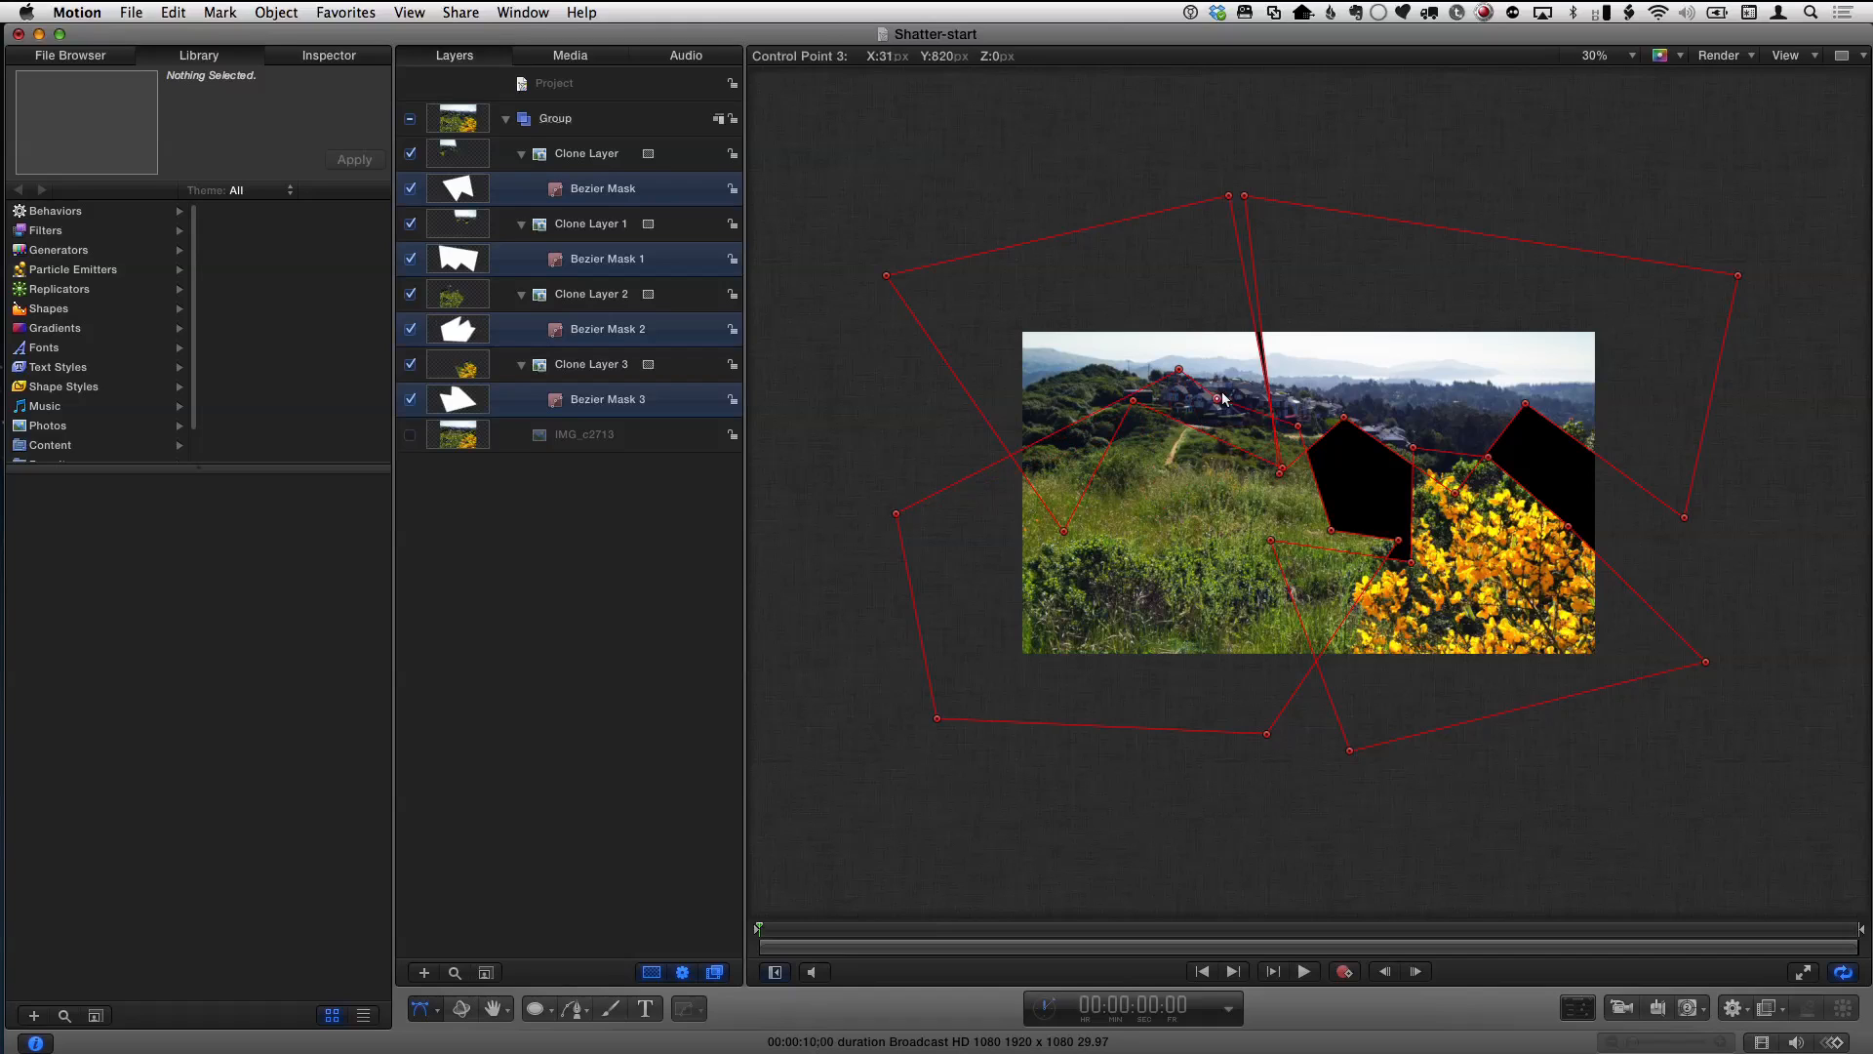
drag(1222, 398, 1257, 302)
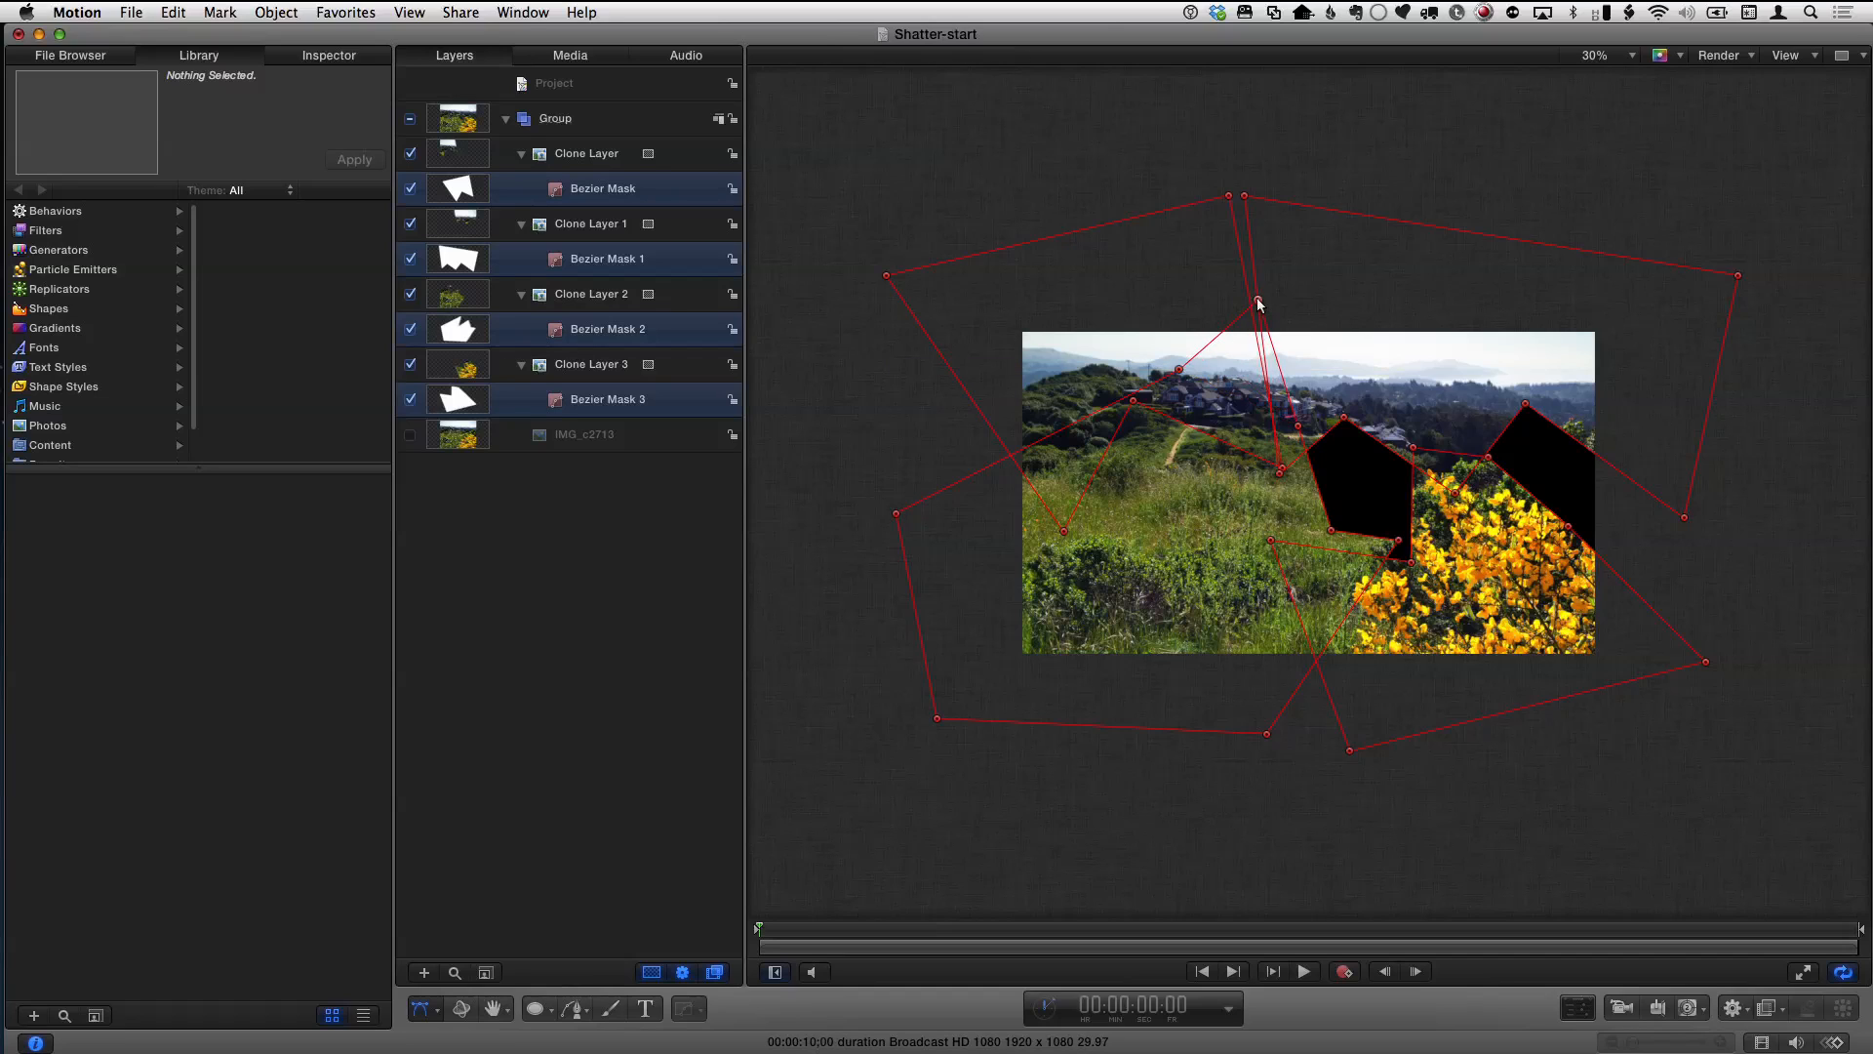
mouse_move(1349, 417)
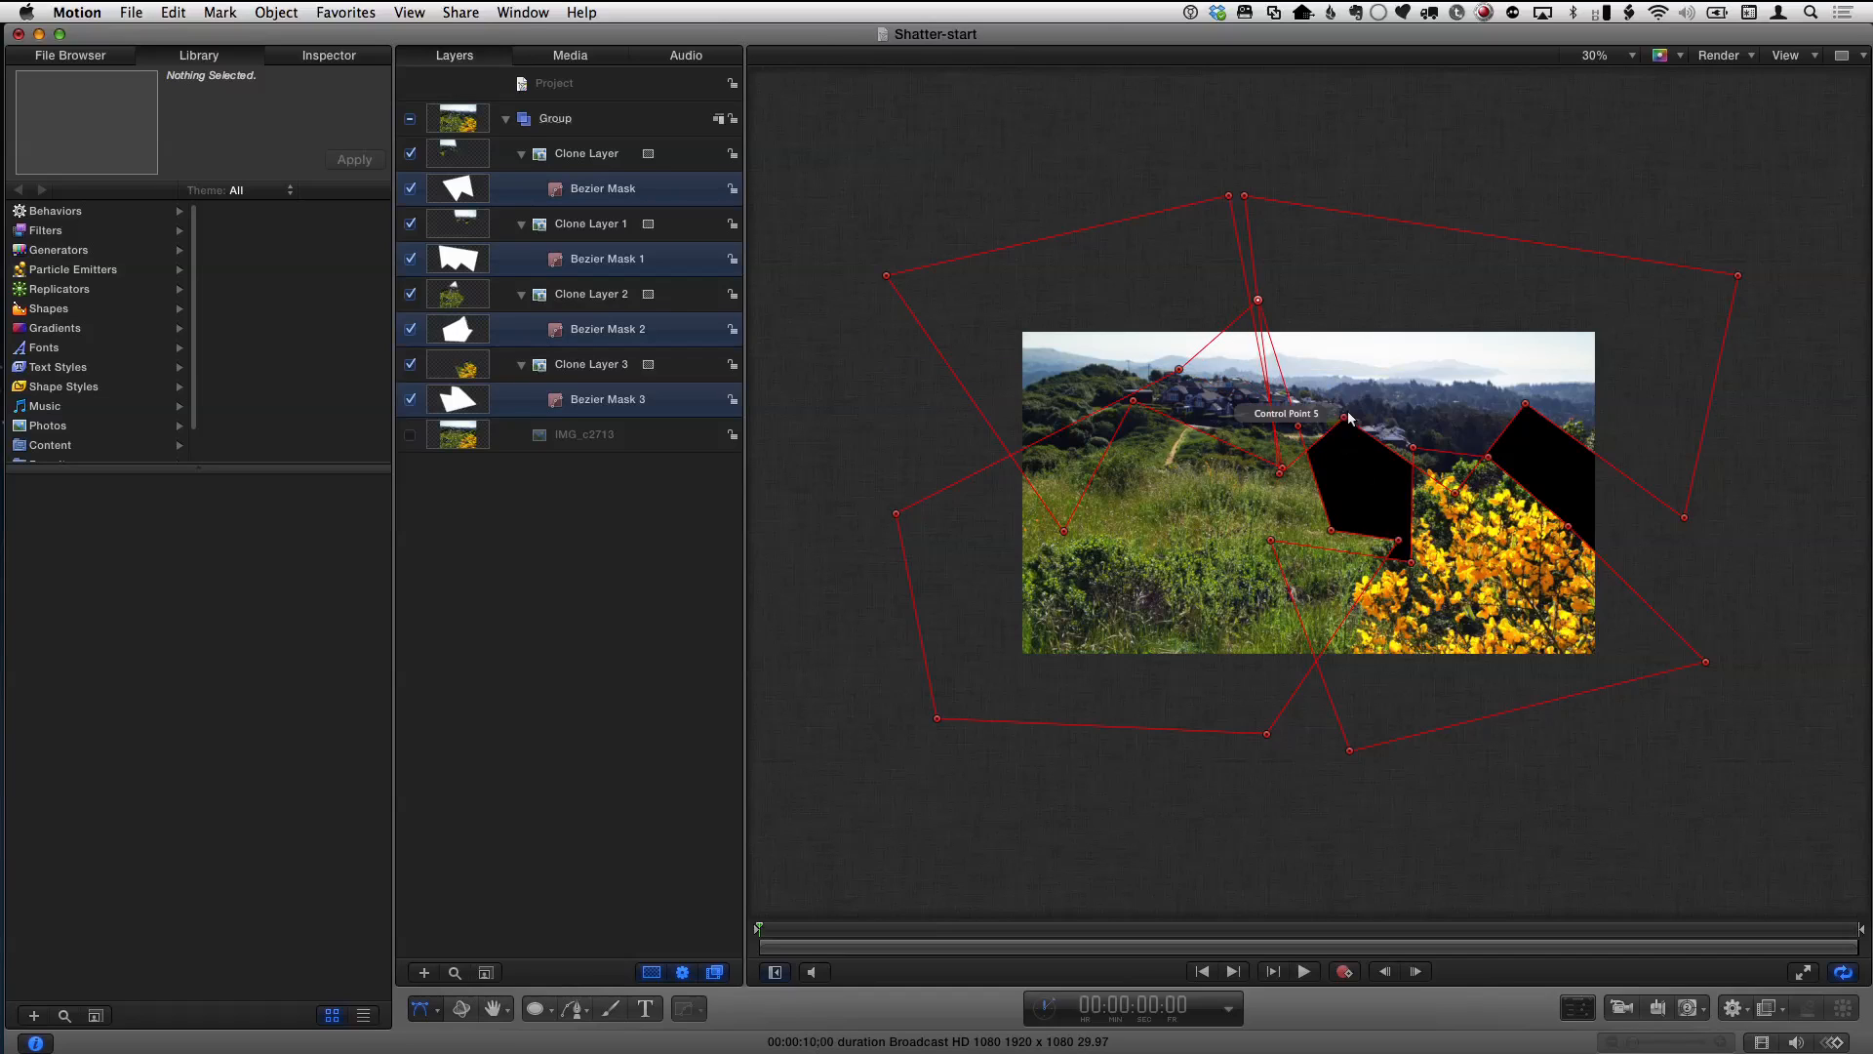
mouse_move(1351, 507)
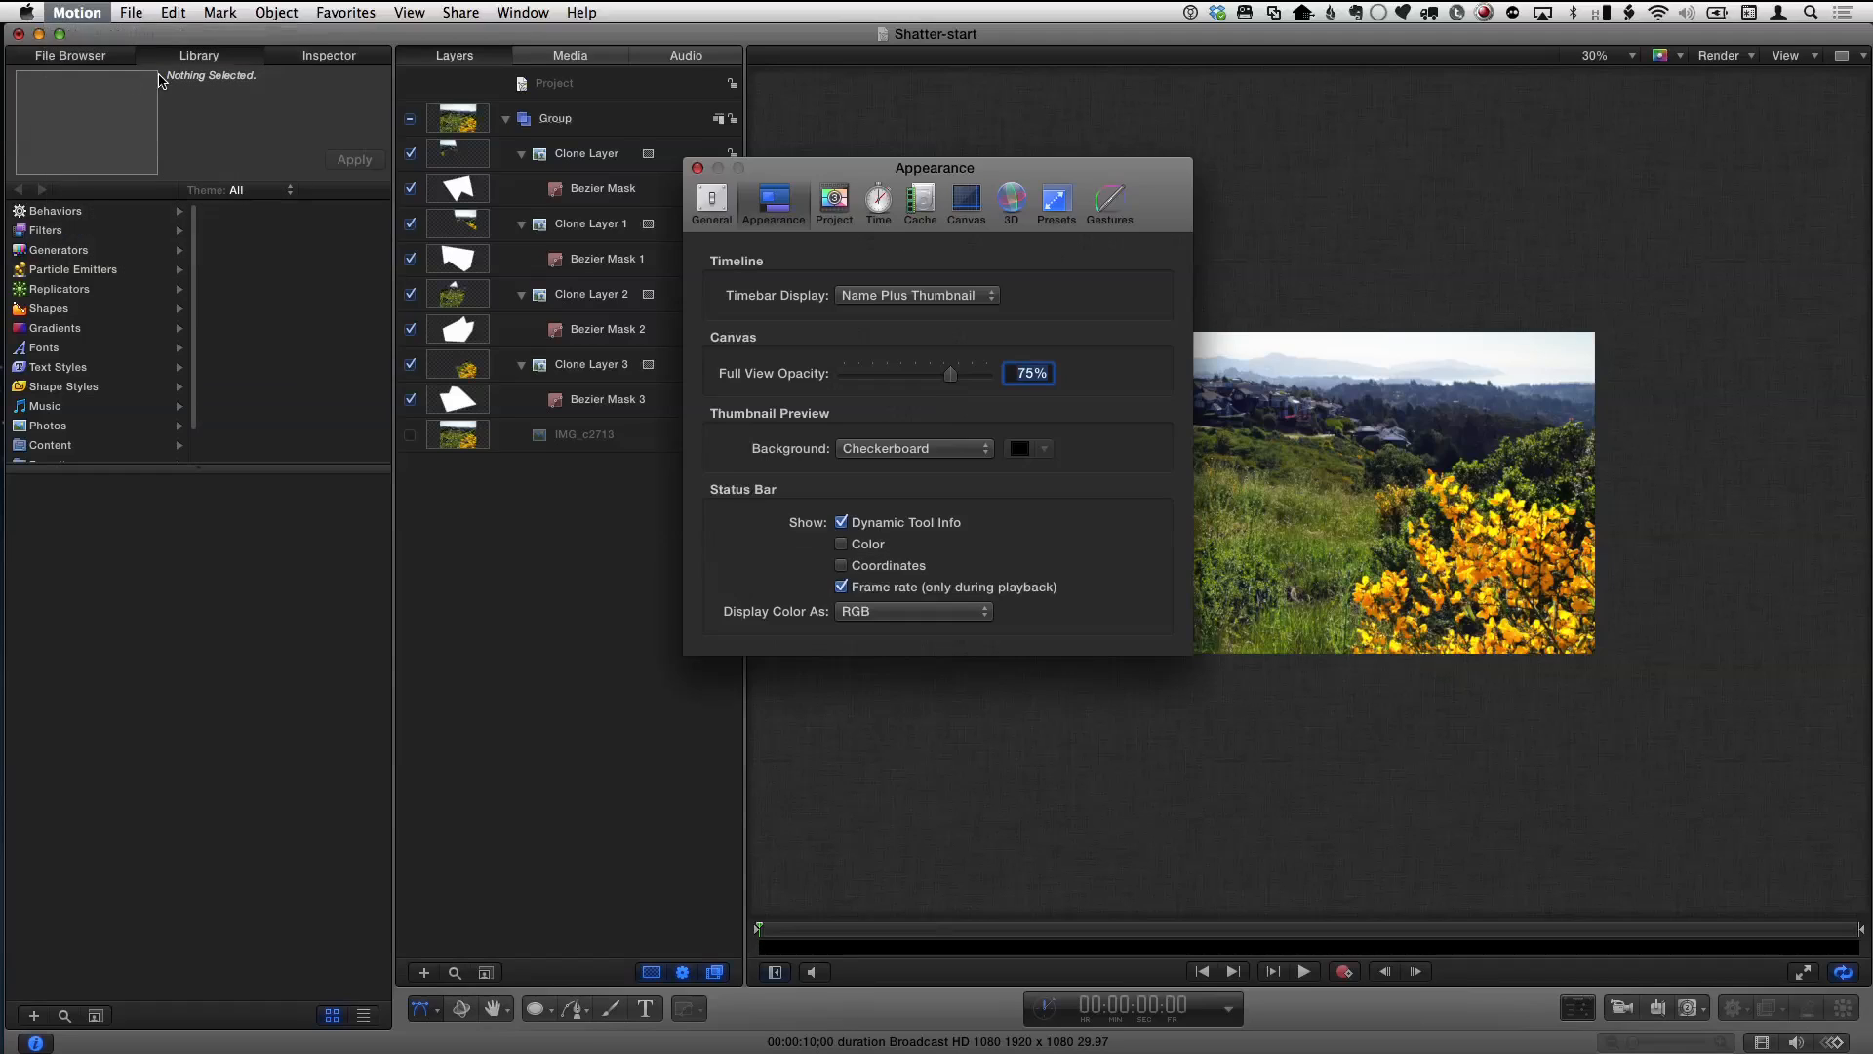
mouse_move(774, 197)
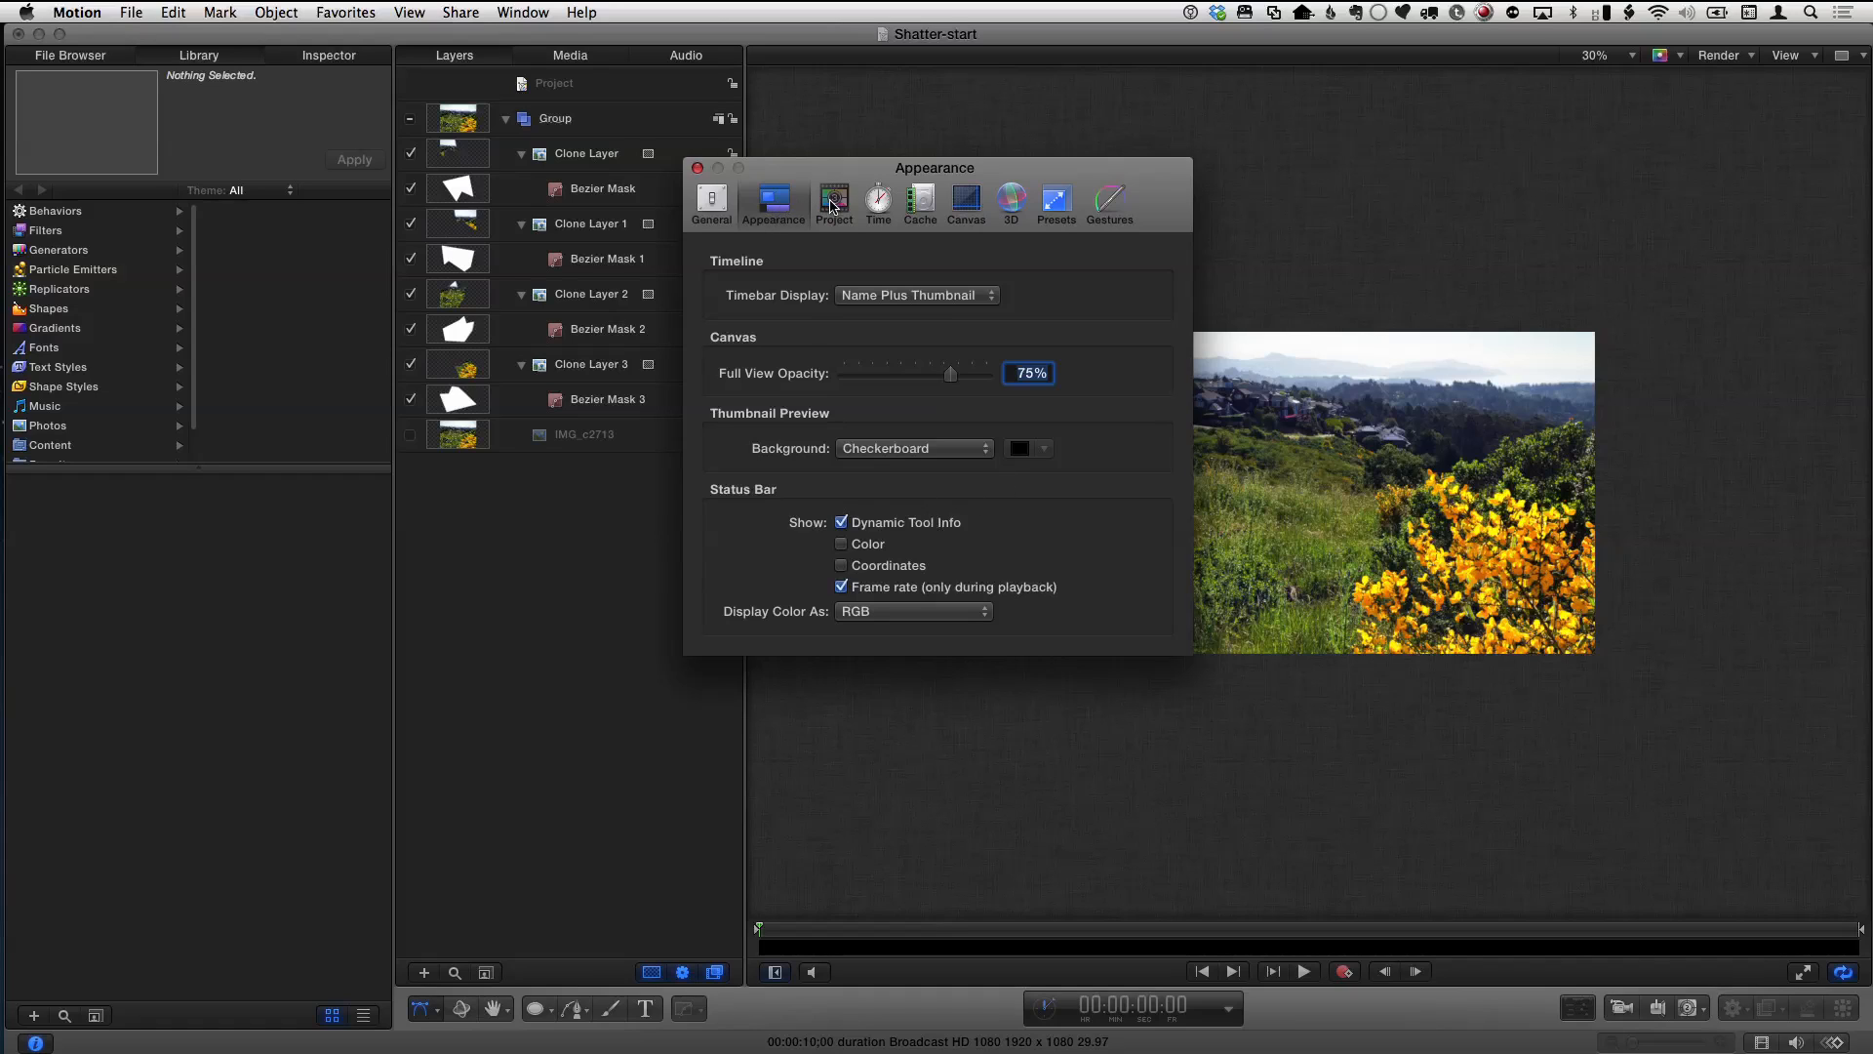
- Switch Motion Preferences from Project settings to the Canvas grid and guide settings
click(834, 197)
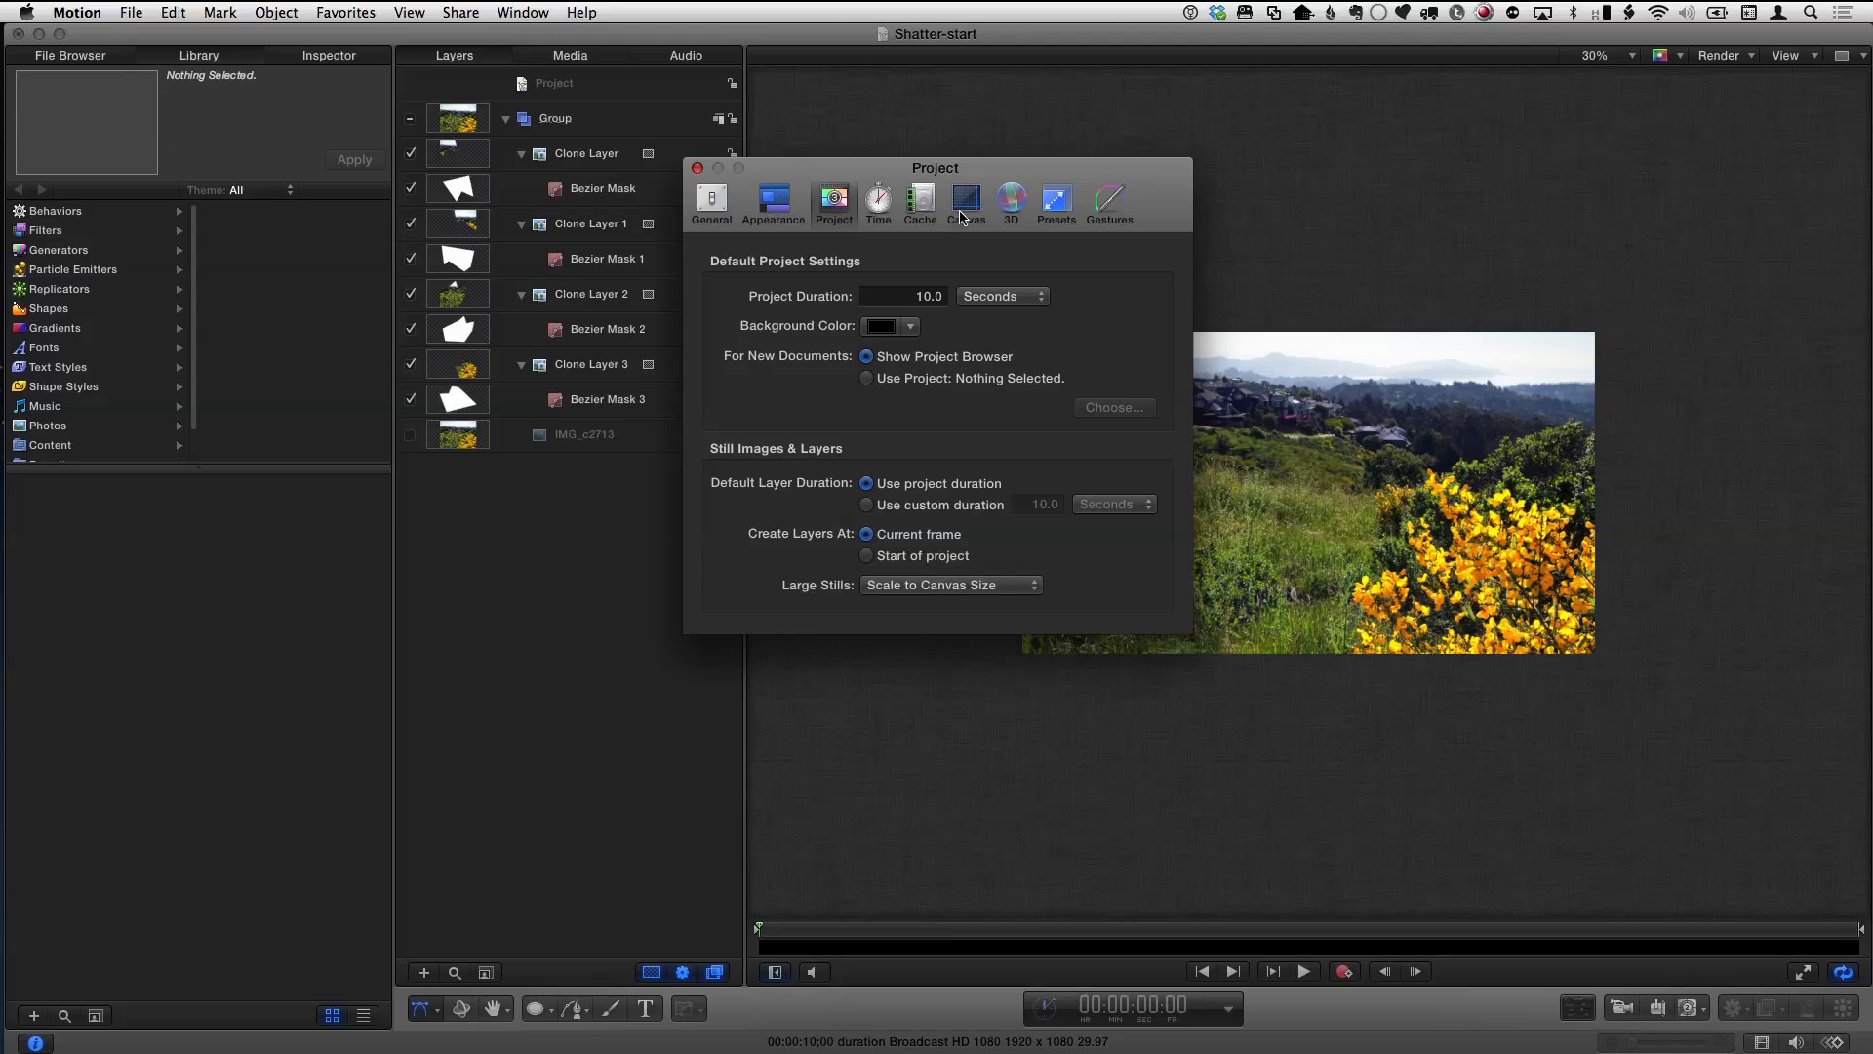
click(966, 197)
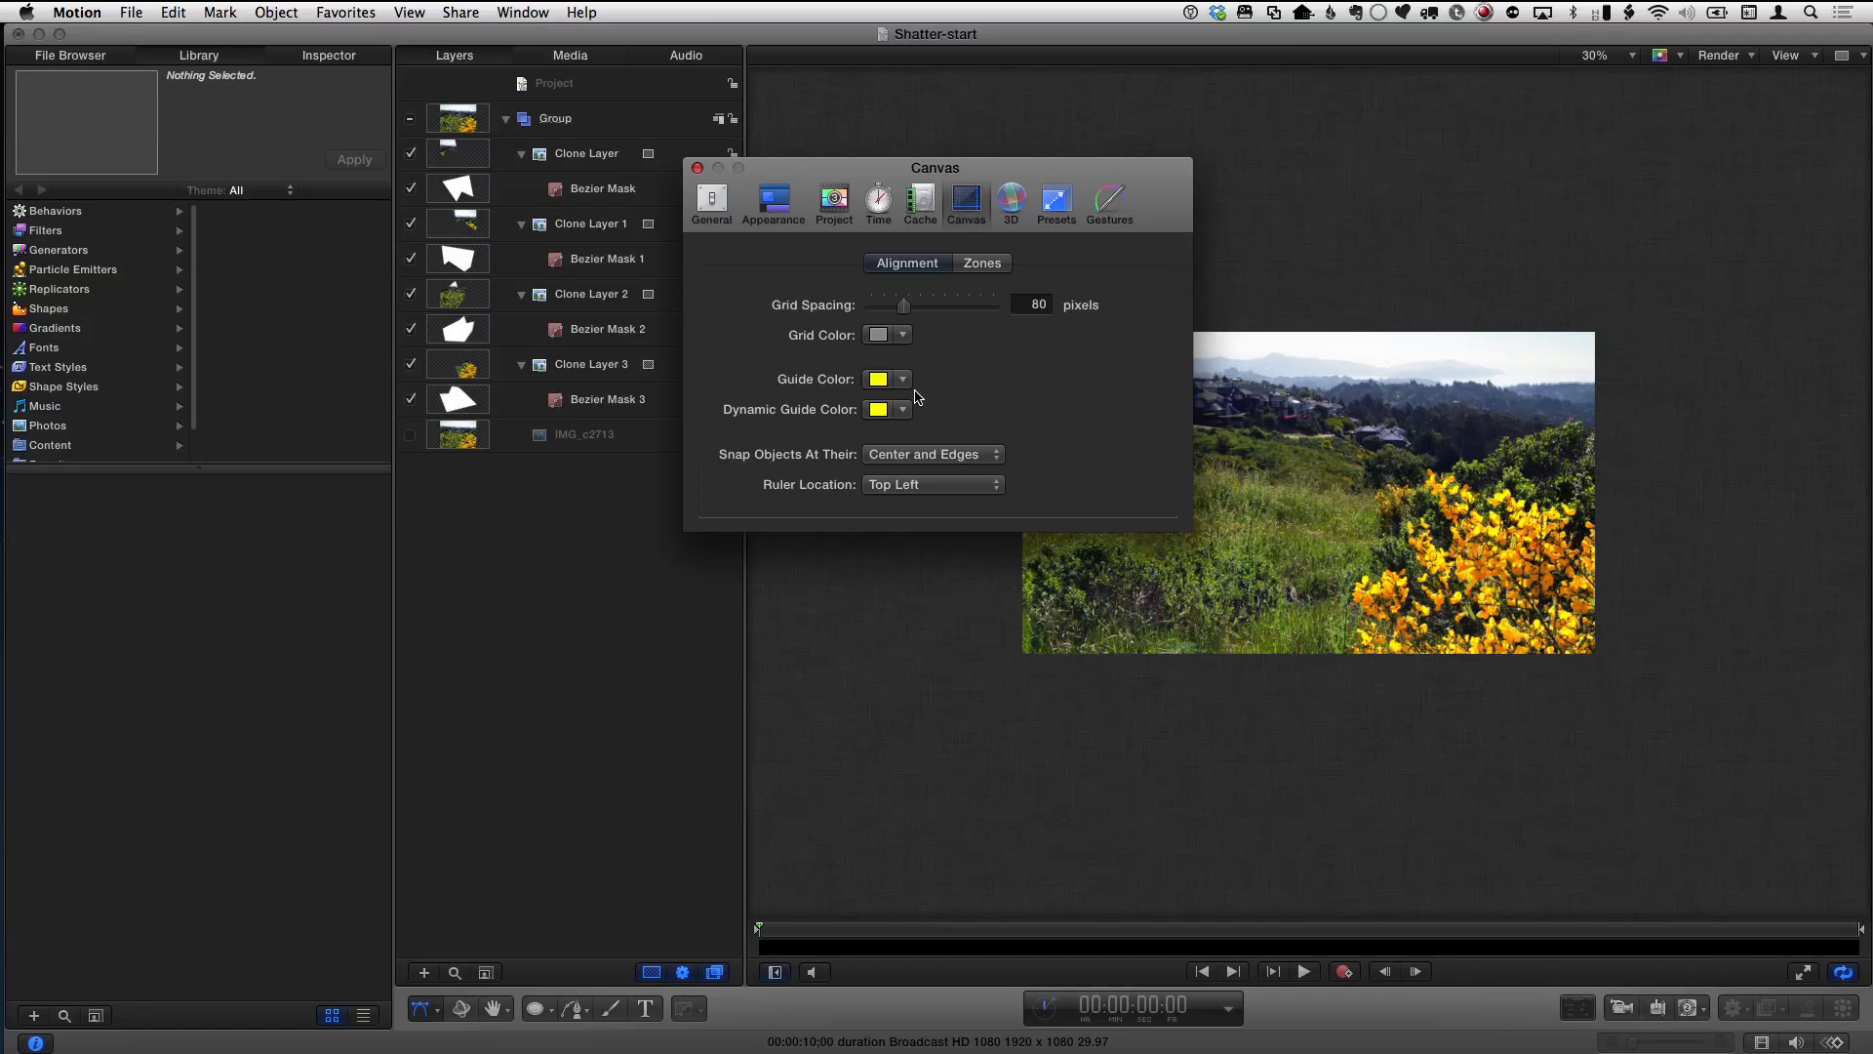
mouse_move(1024, 293)
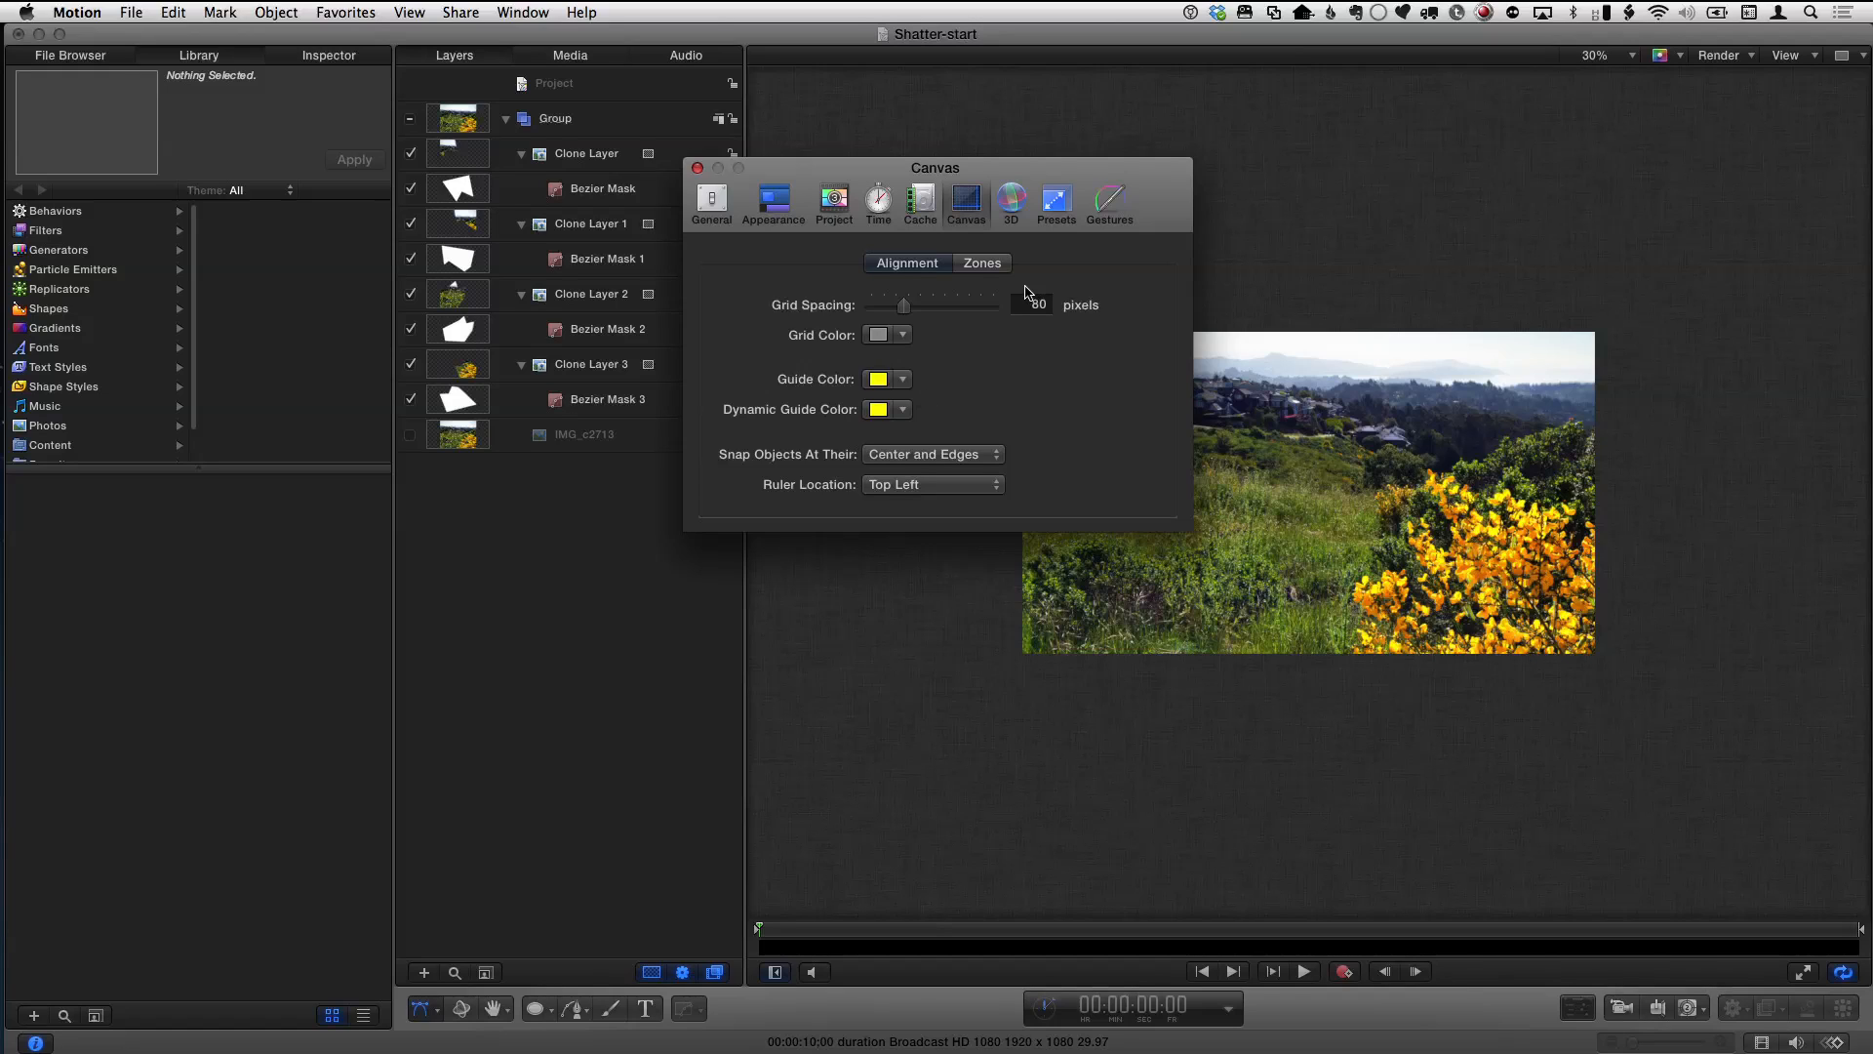